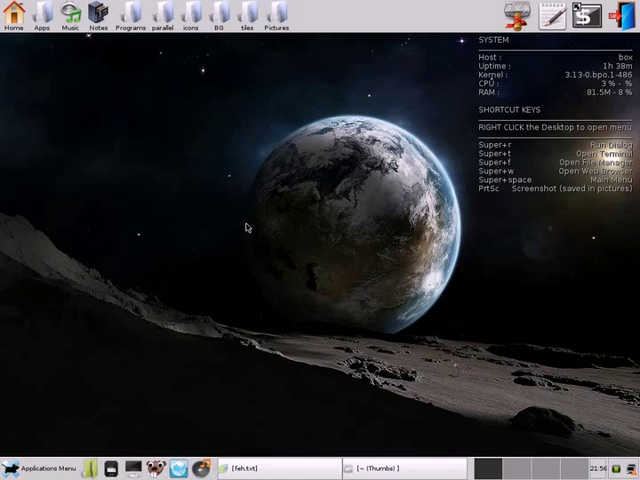
mouse_move(601, 261)
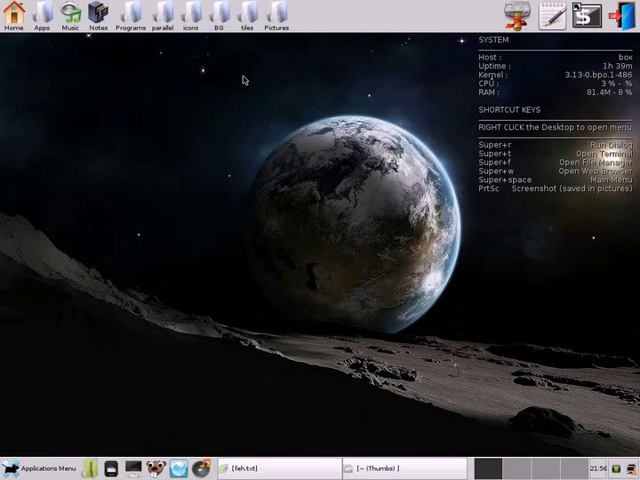
mouse_move(216, 156)
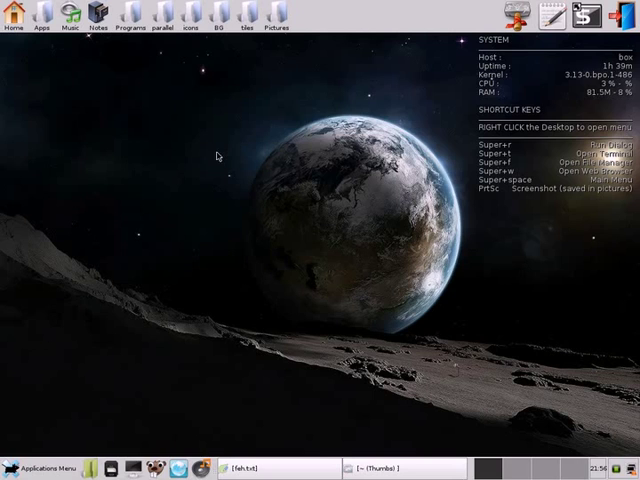
mouse_move(174, 172)
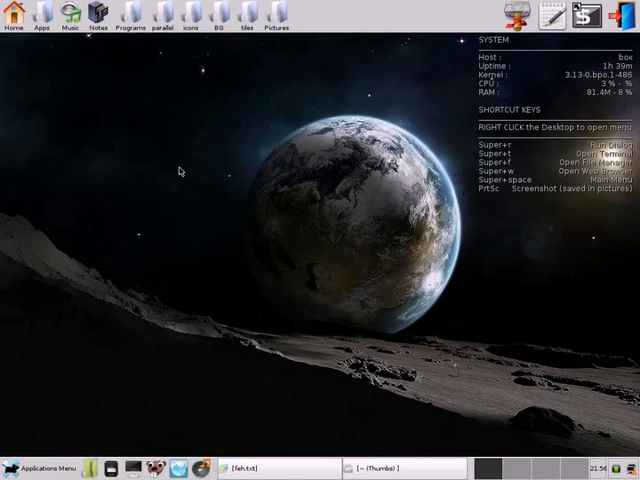
mouse_move(203, 126)
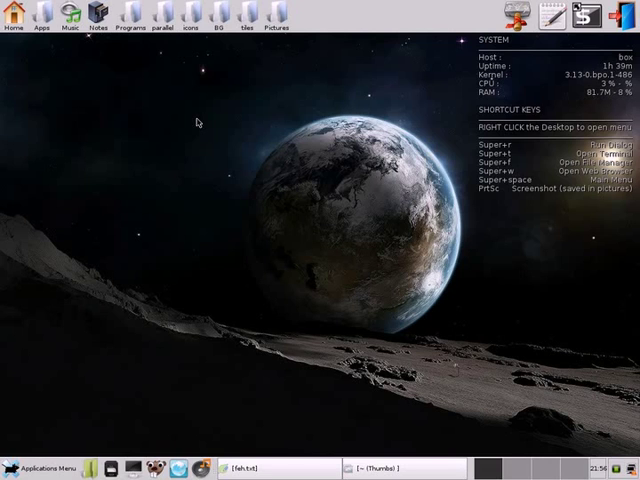
mouse_move(226, 127)
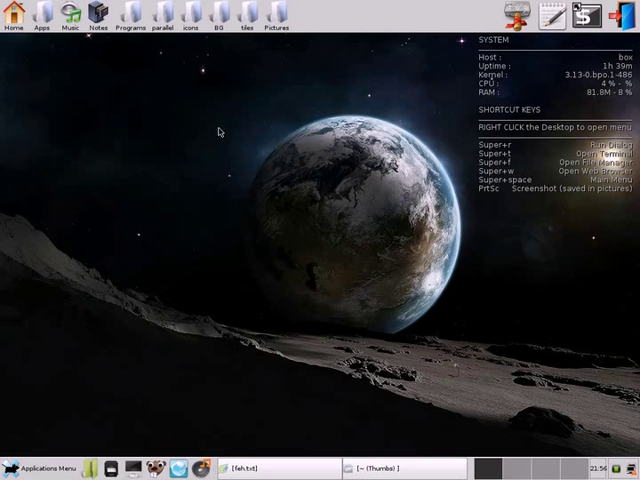
mouse_move(231, 144)
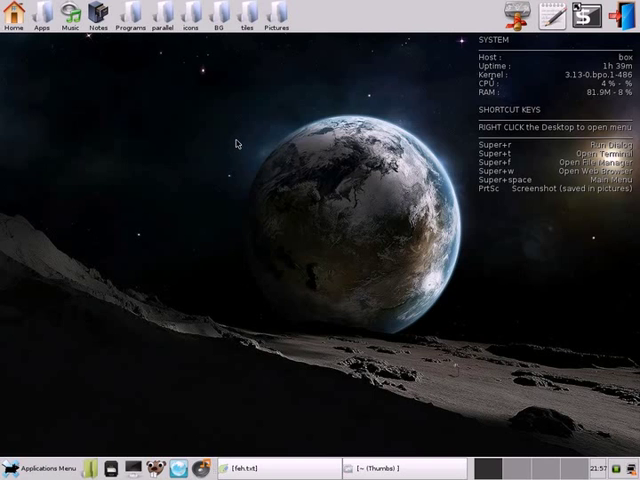
Bring back the home folder window and open feh.txt in Leafpad to read the manual.
left_click(385, 468)
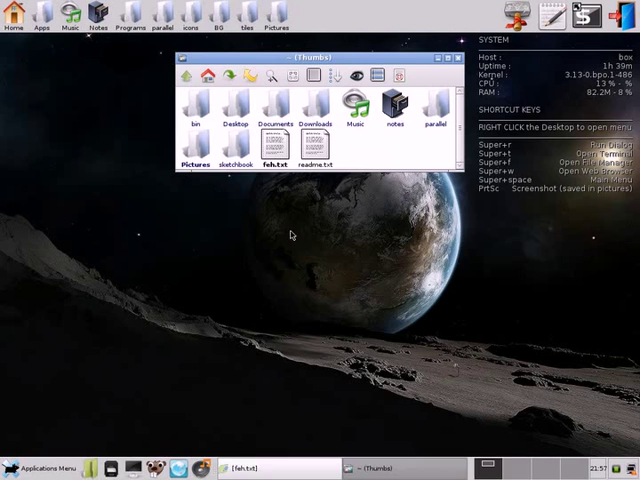
double_click(274, 160)
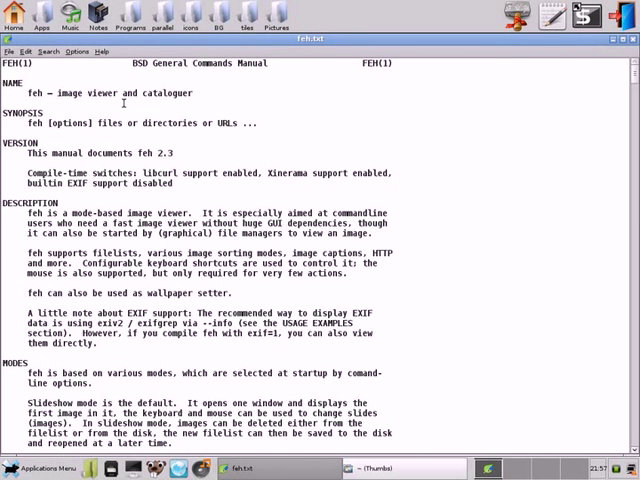
mouse_move(201, 91)
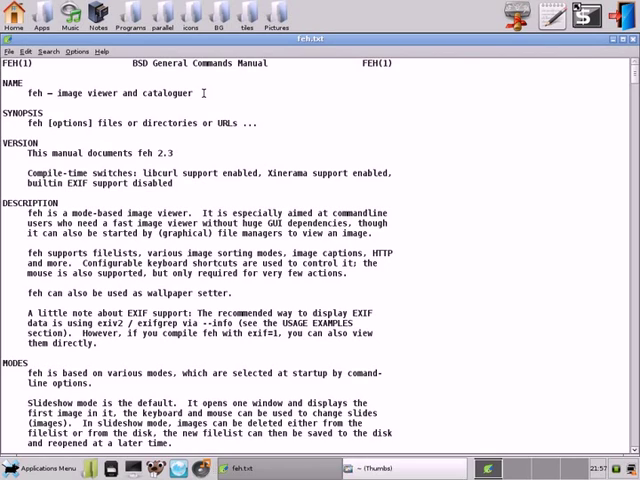
mouse_move(215, 102)
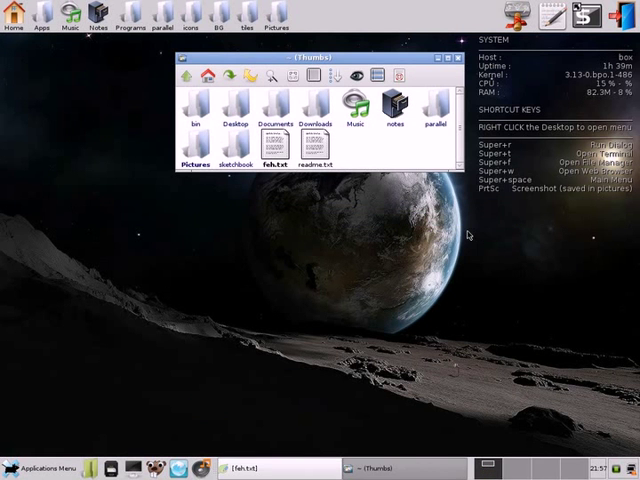
mouse_move(484, 195)
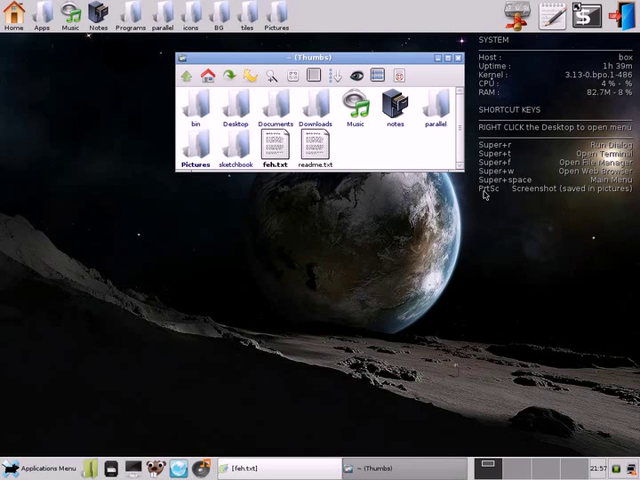
mouse_move(435, 62)
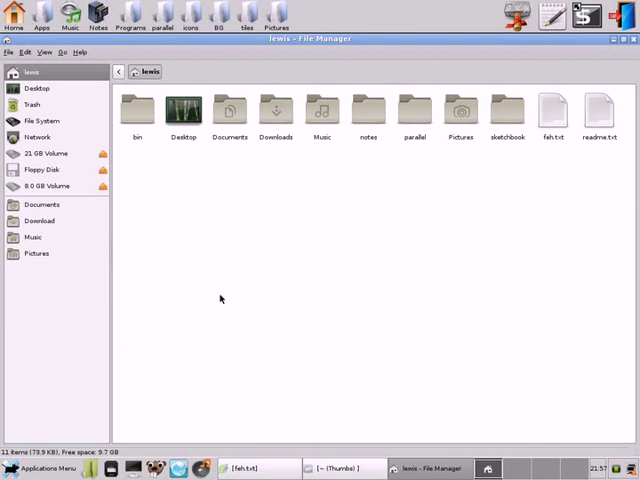
mouse_move(231, 218)
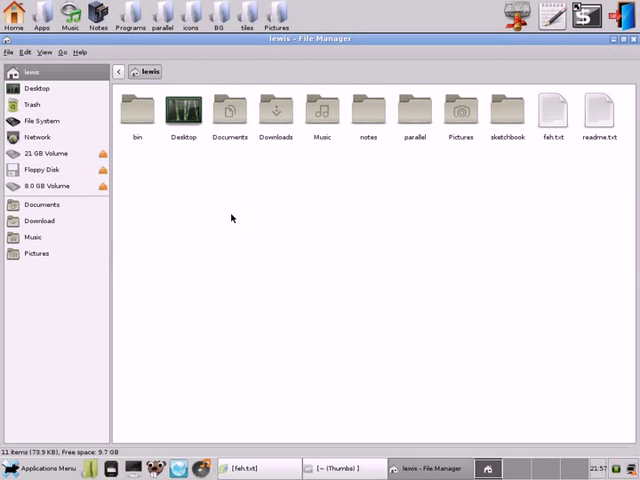
mouse_move(243, 185)
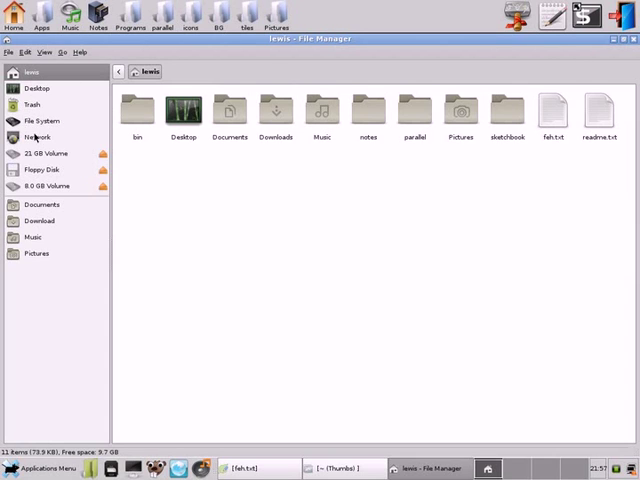
Show the root directory's top-level folders such as bin, etc, home and usr.
left_click(43, 120)
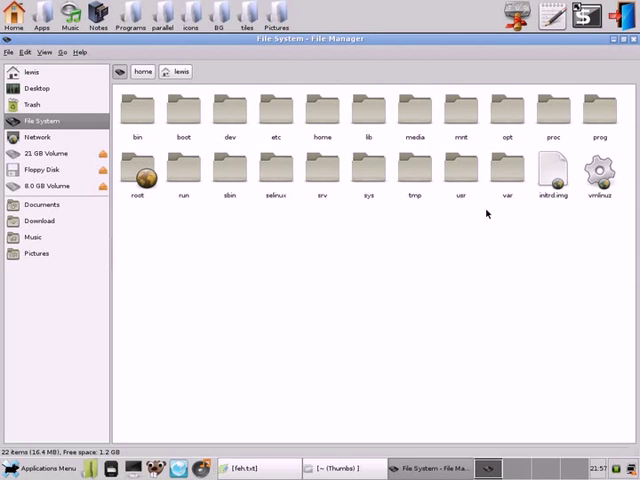
mouse_move(452, 219)
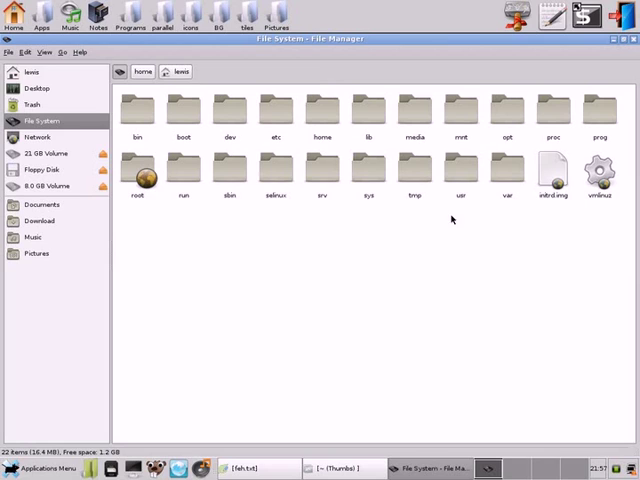
mouse_move(398, 260)
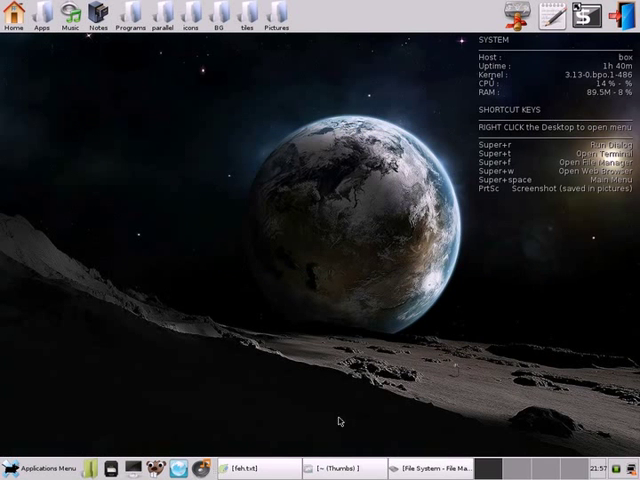
mouse_move(345, 18)
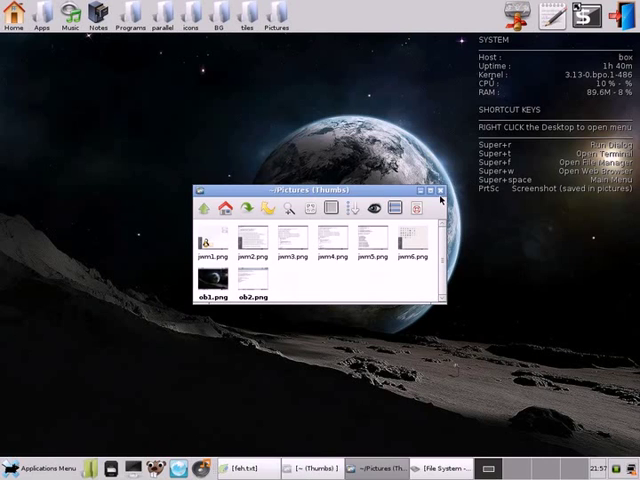
left_click(439, 188)
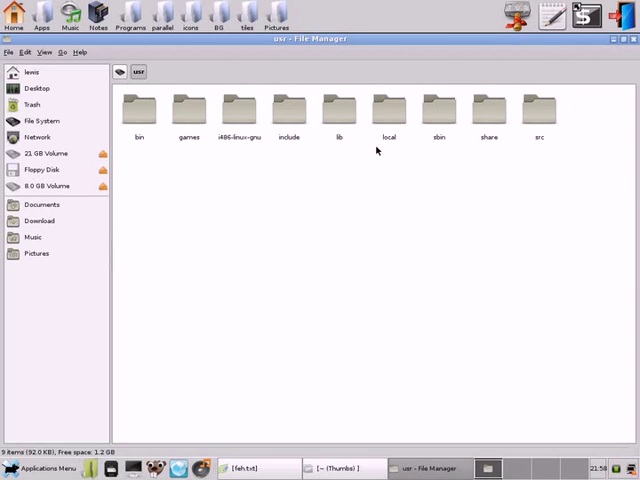
Open /usr/local/backgrounds and select the 100.JPG image.
double_click(385, 108)
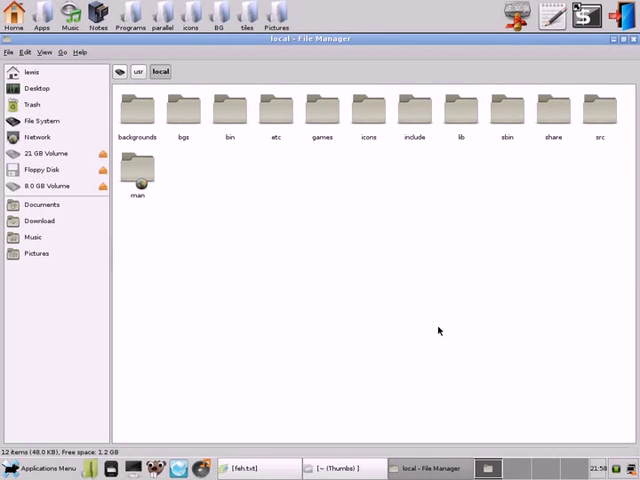
left_click(137, 108)
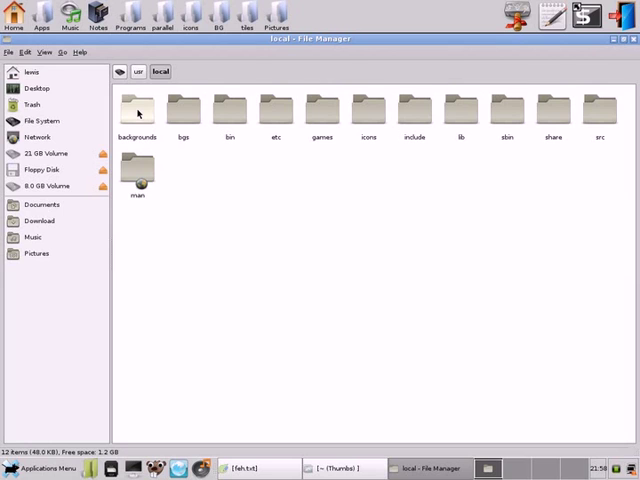
double_click(137, 107)
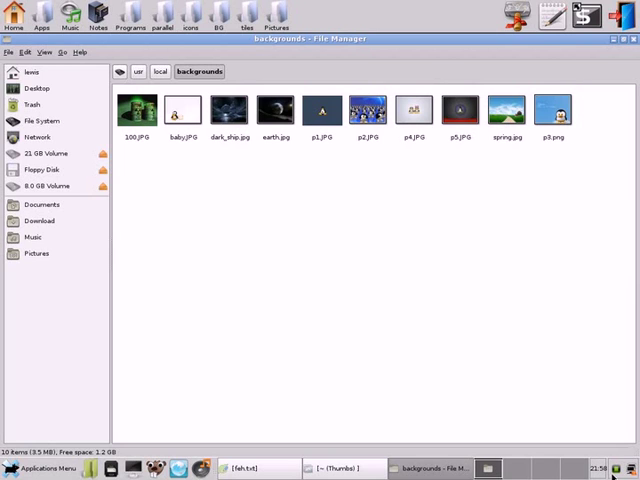
mouse_move(419, 350)
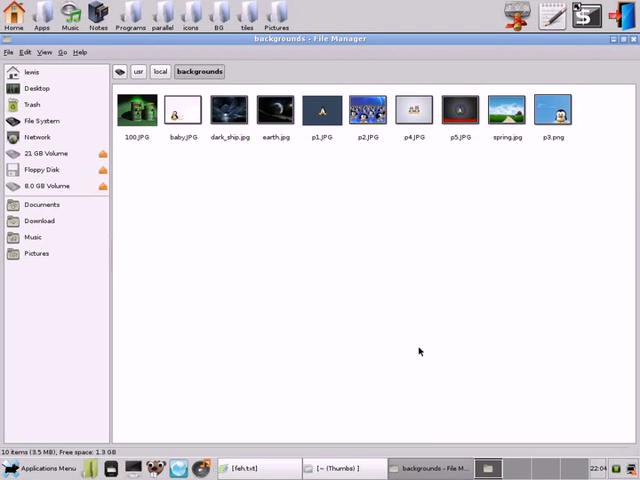
mouse_move(283, 290)
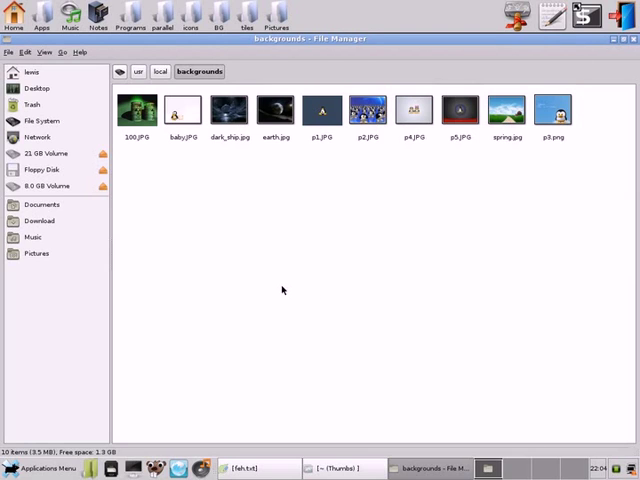
left_click(135, 110)
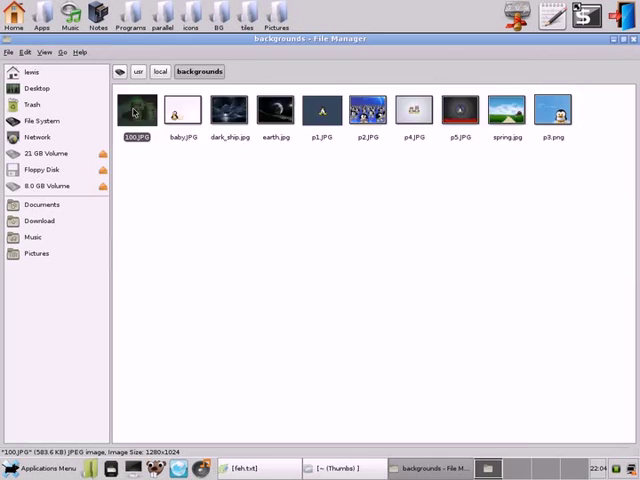
View 100.JPG full size in Viewnior and step back to the previous wallpaper.
double_click(135, 108)
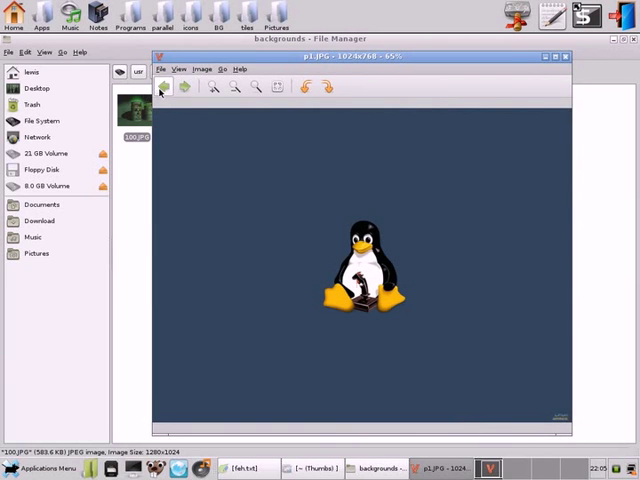
left_click(190, 91)
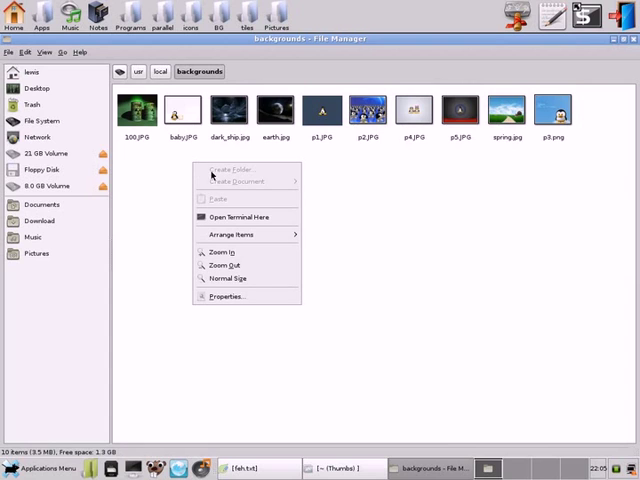
Open a terminal over the file list and run feh /usr/local/backgrounds/p1.JPG.
left_click(235, 217)
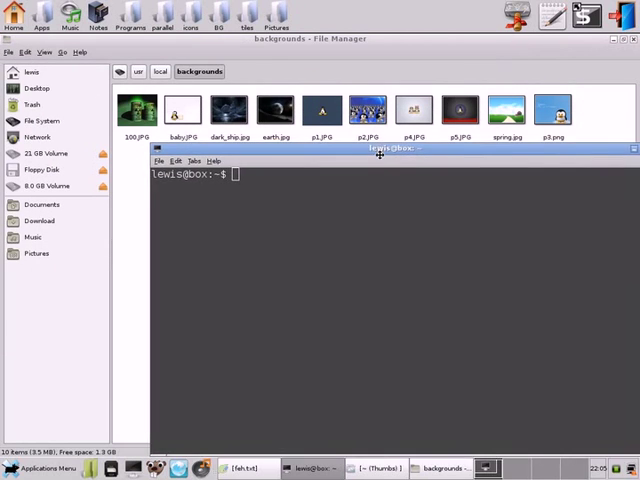
left_click_drag(378, 148, 365, 170)
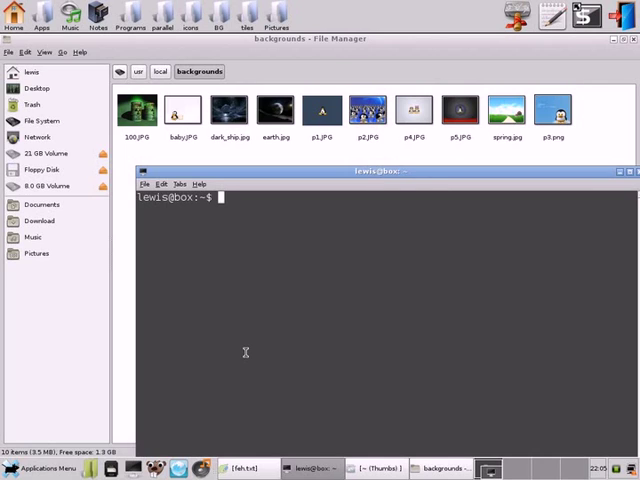
type("feh")
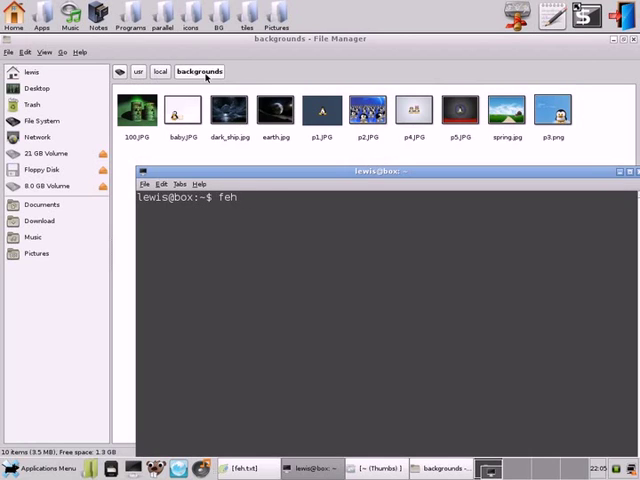
type("/u")
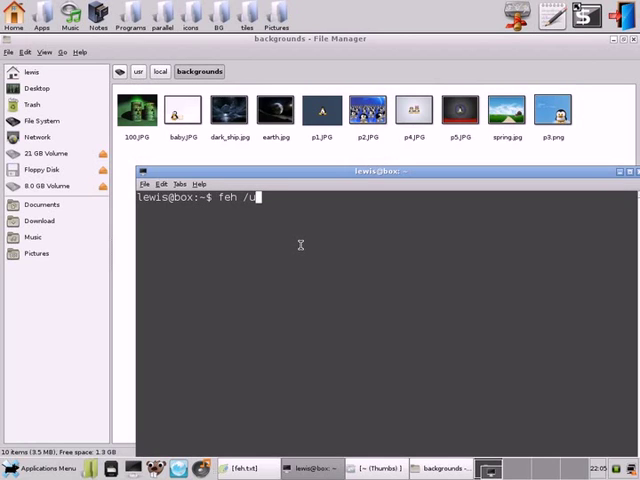
type("sr/local/b")
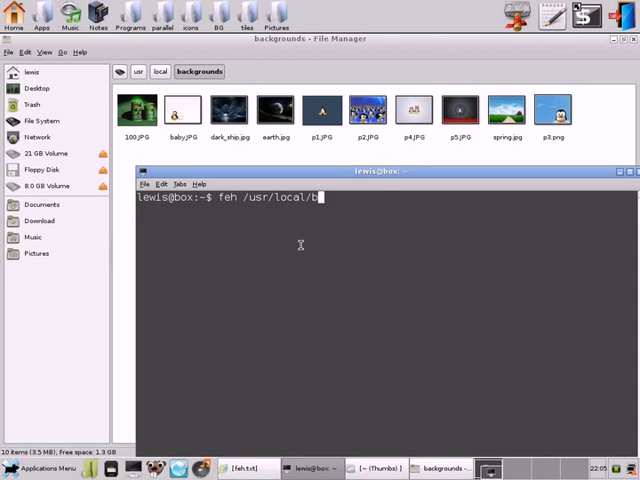
type("ackgrou")
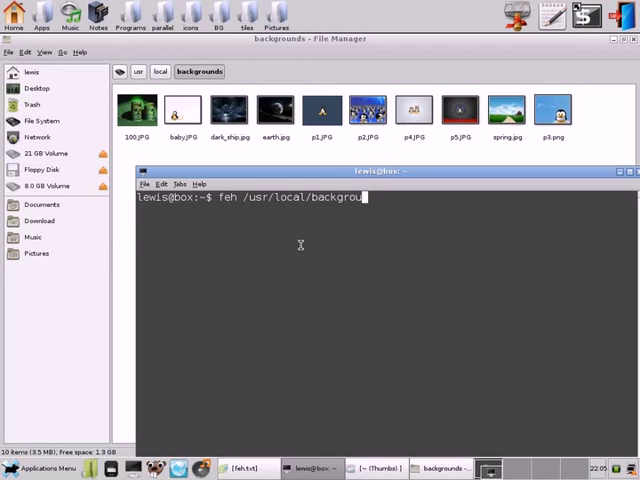
type("nds")
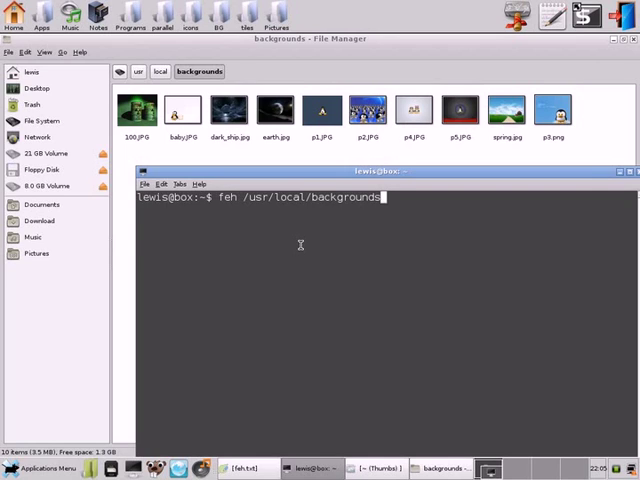
type("/")
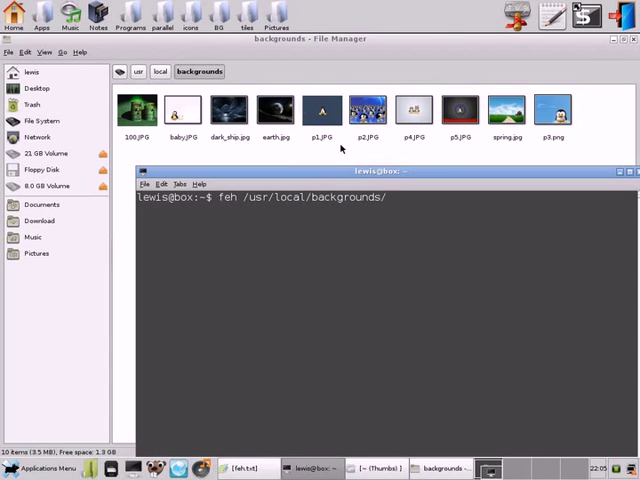
mouse_move(313, 147)
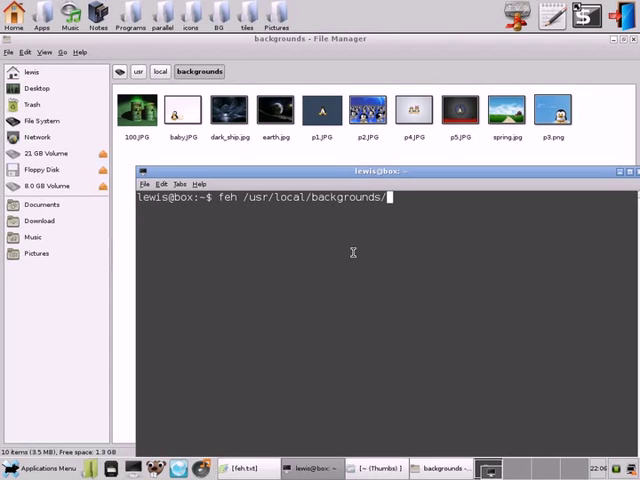
type("p")
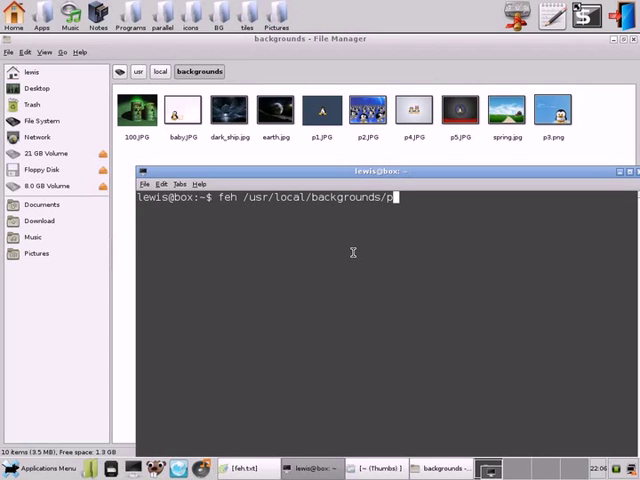
type("1.")
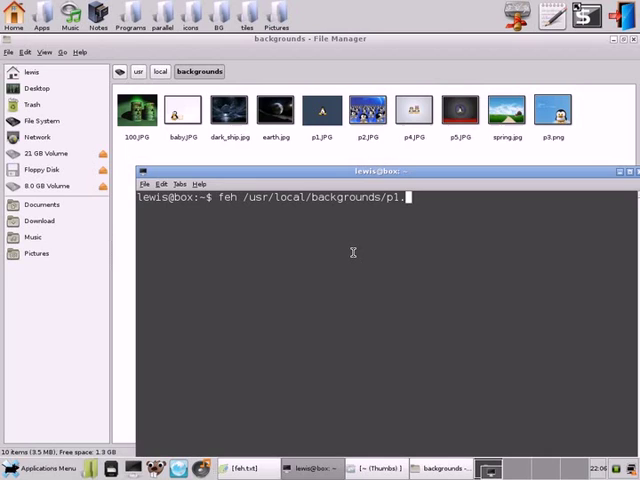
type("JP")
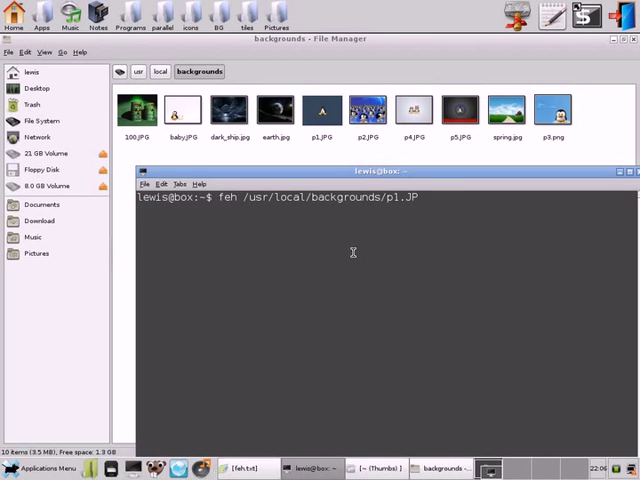
type("G")
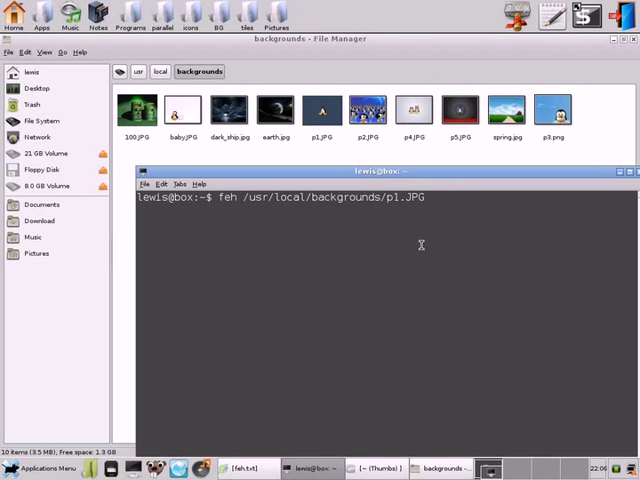
key("Return")
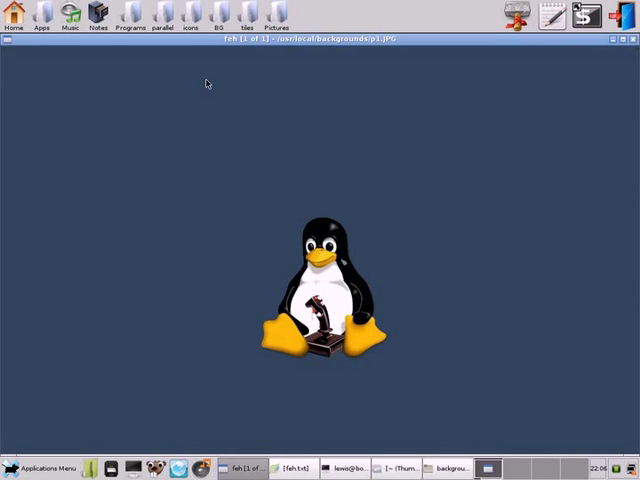
Set the p1.JPG penguin image as a scaled desktop background from feh's menu.
right_click(206, 82)
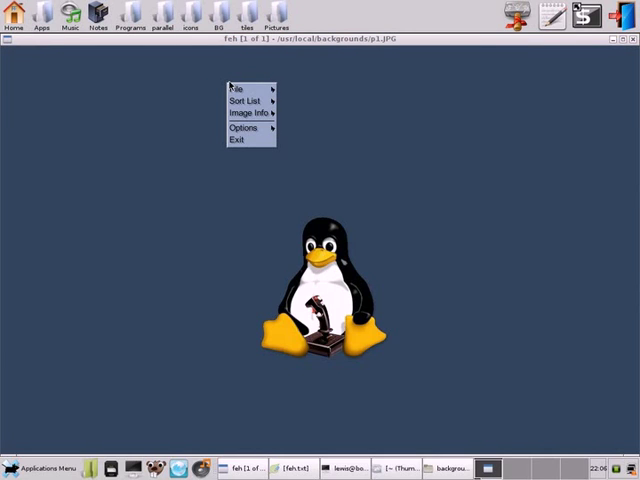
left_click(242, 128)
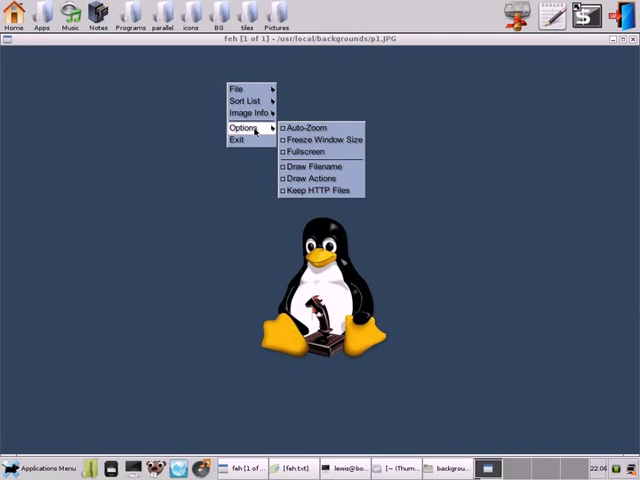
left_click(238, 89)
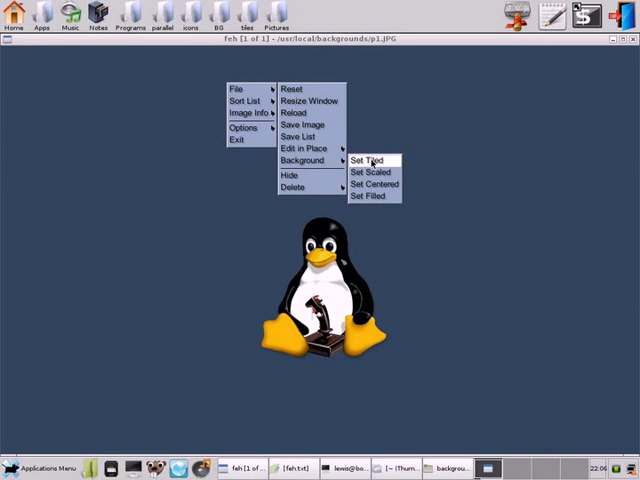
mouse_move(370, 196)
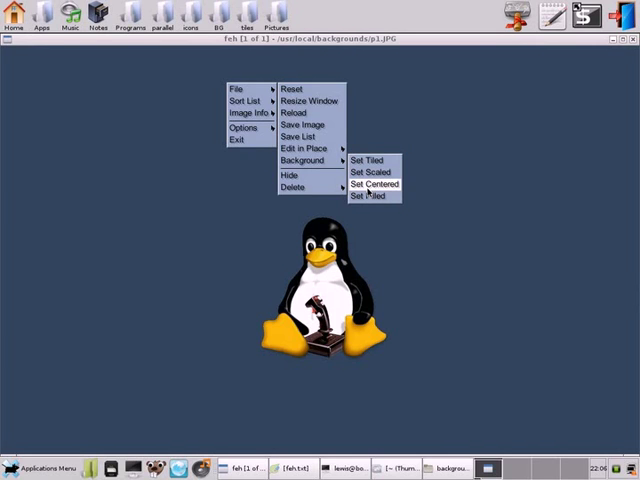
mouse_move(368, 172)
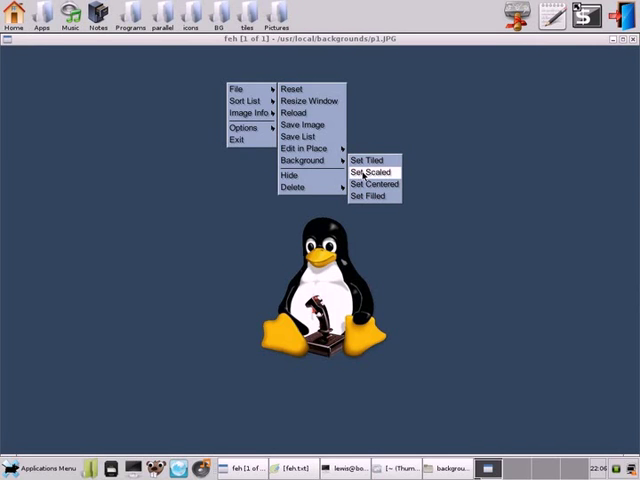
left_click(368, 172)
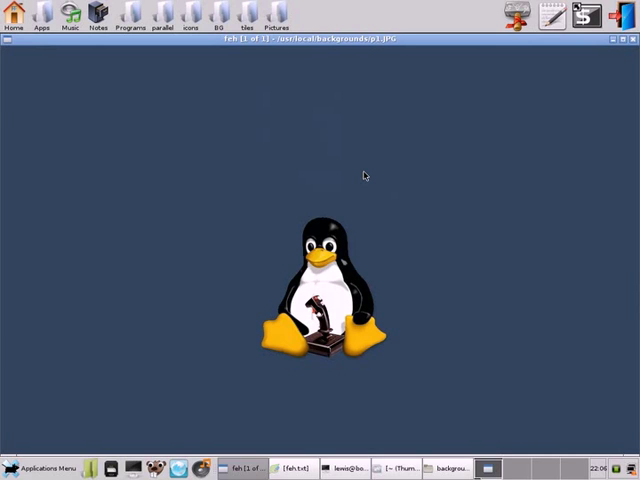
mouse_move(463, 160)
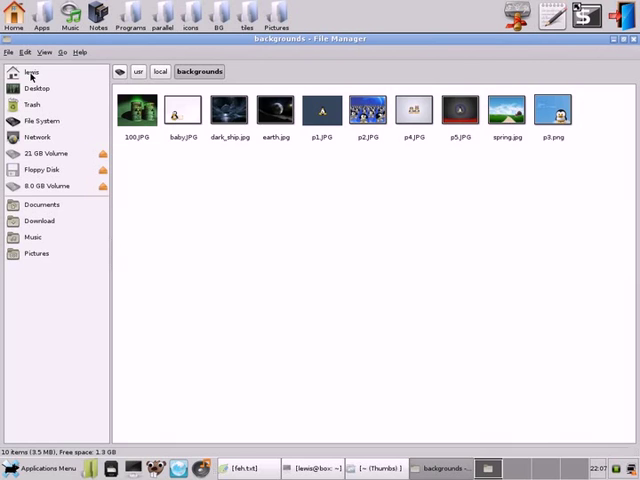
Go to the home folder and reveal its hidden files.
left_click(37, 72)
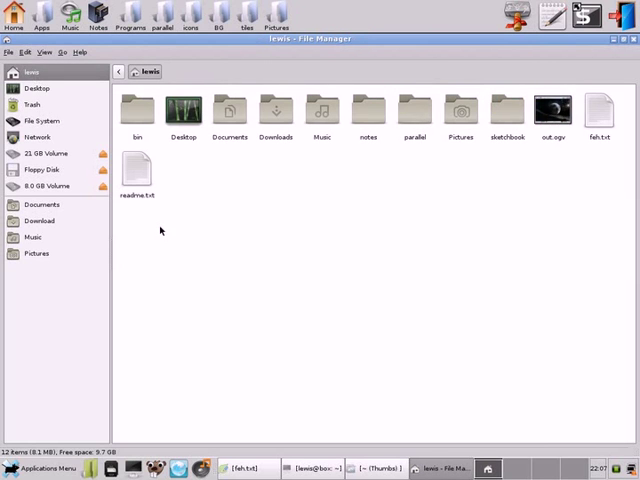
mouse_move(194, 162)
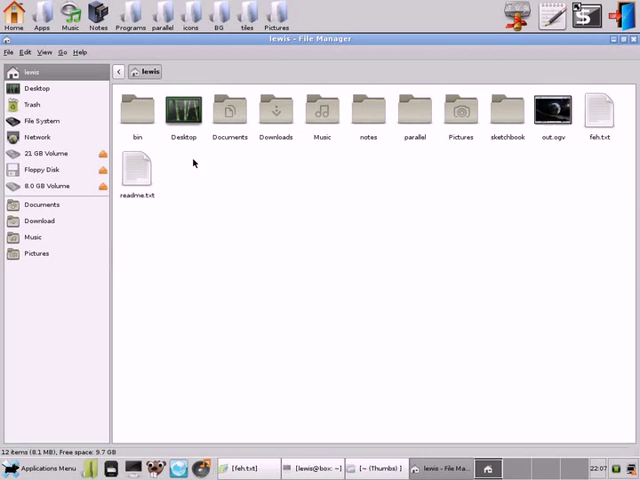
right_click(194, 162)
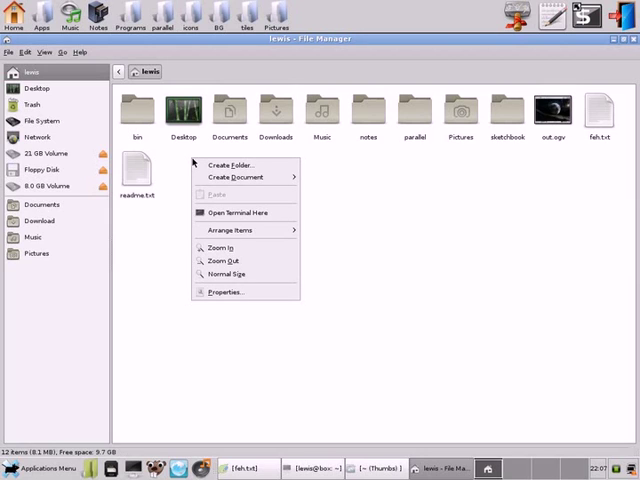
left_click(171, 160)
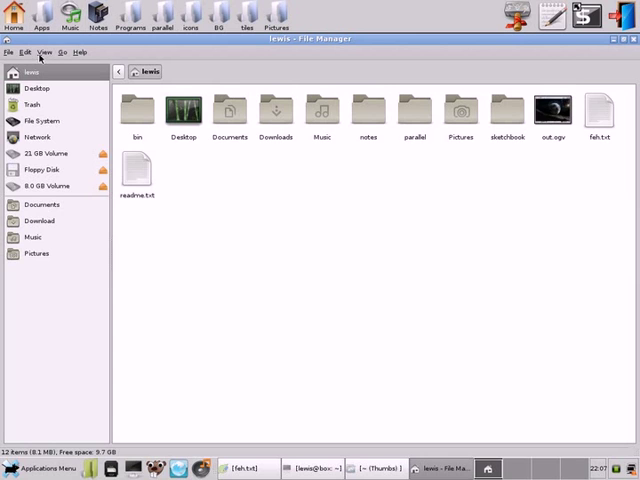
left_click(43, 47)
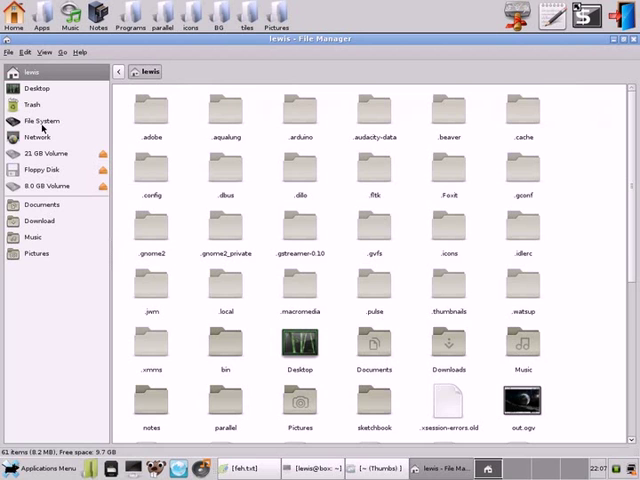
scroll("down", 3)
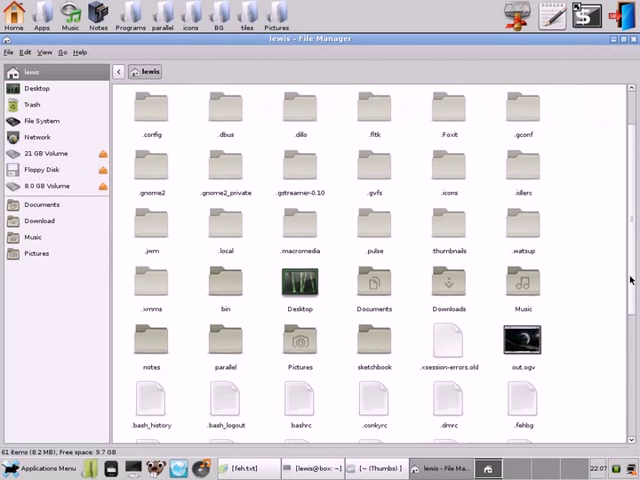
scroll("down", 3)
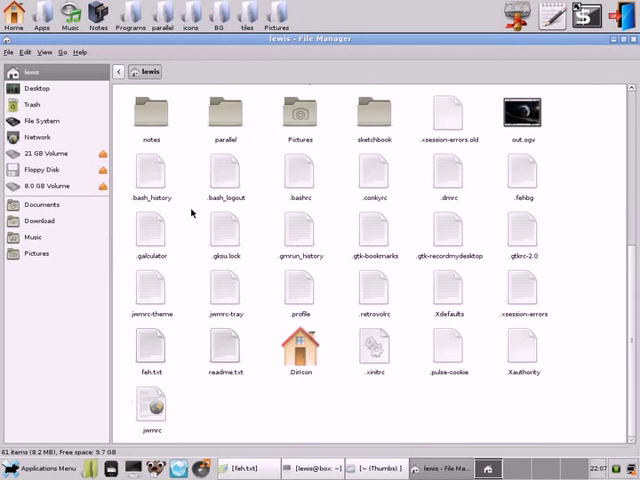
mouse_move(487, 197)
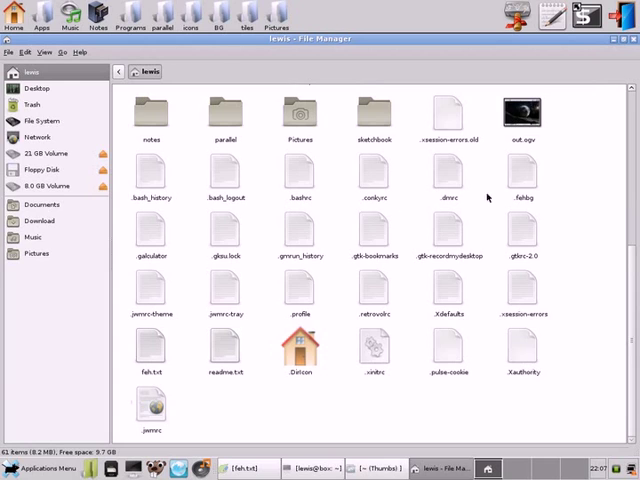
mouse_move(504, 199)
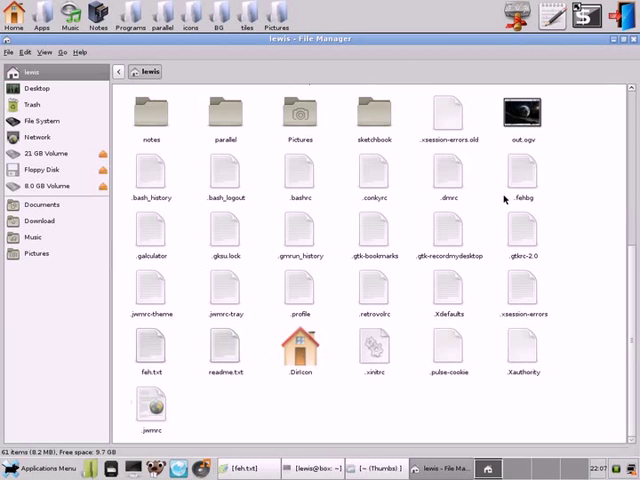
Open the hidden .fehbg file in the Beaver text editor.
left_click(519, 180)
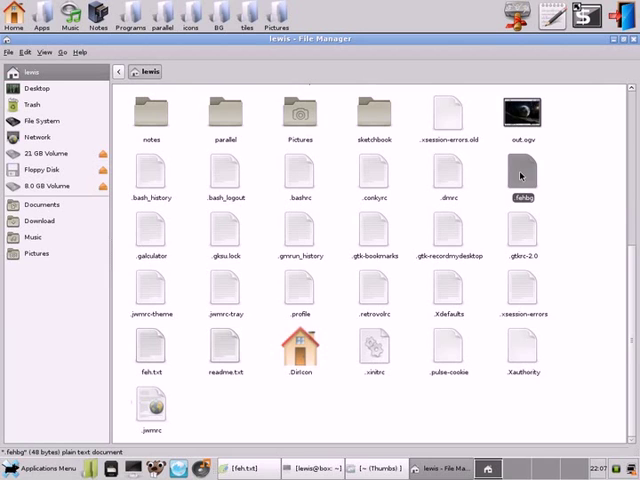
right_click(520, 175)
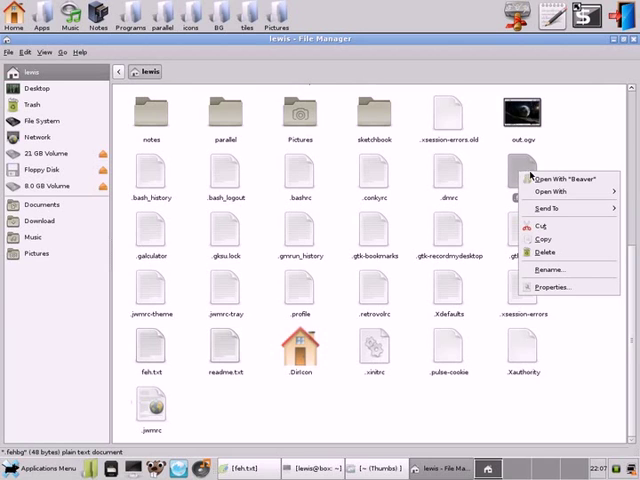
left_click(555, 174)
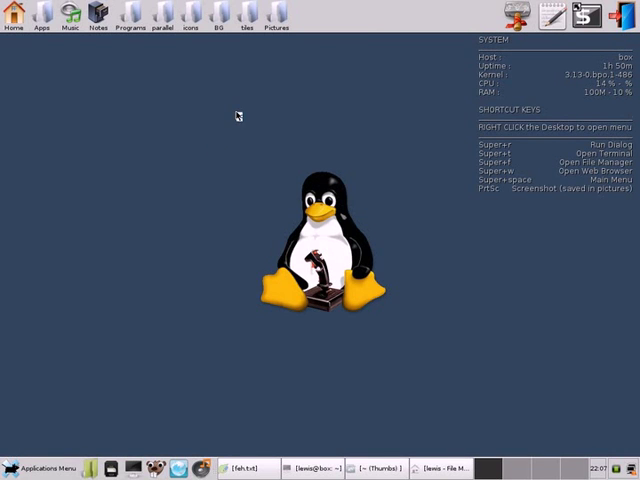
right_click(236, 116)
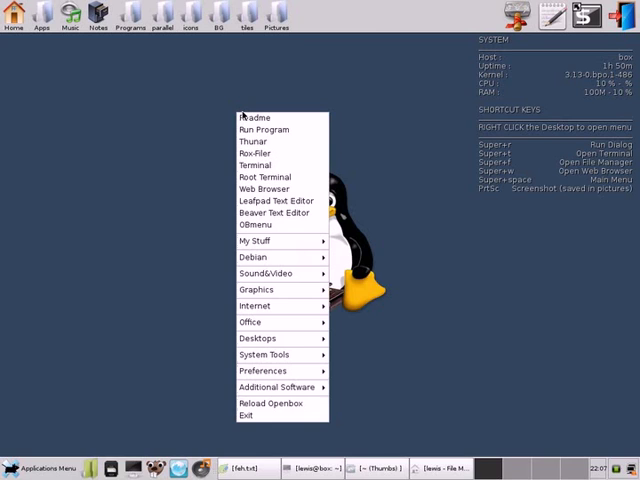
mouse_move(255, 241)
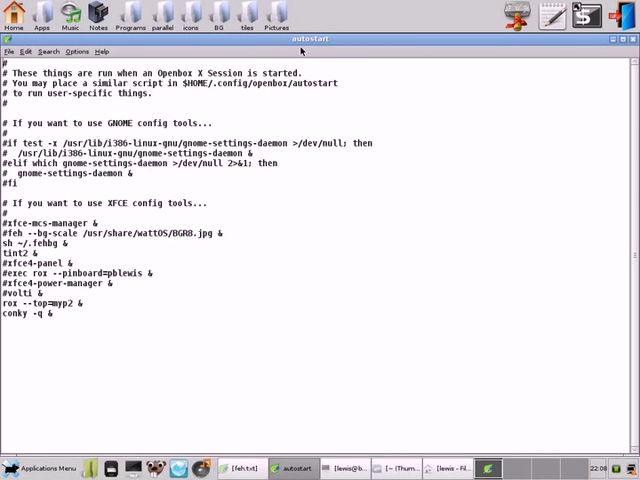
mouse_move(390, 48)
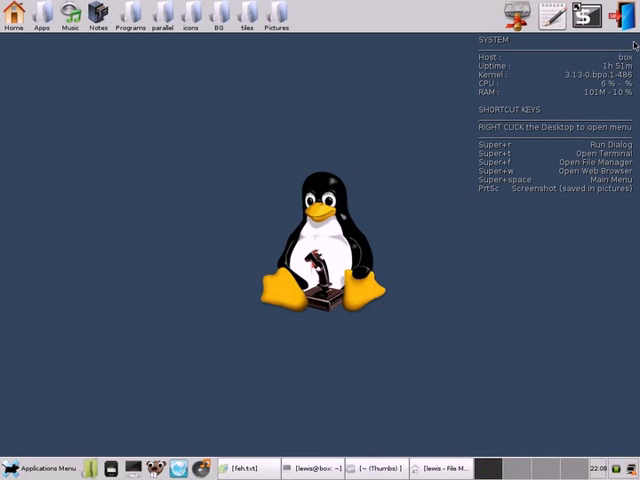
mouse_move(340, 369)
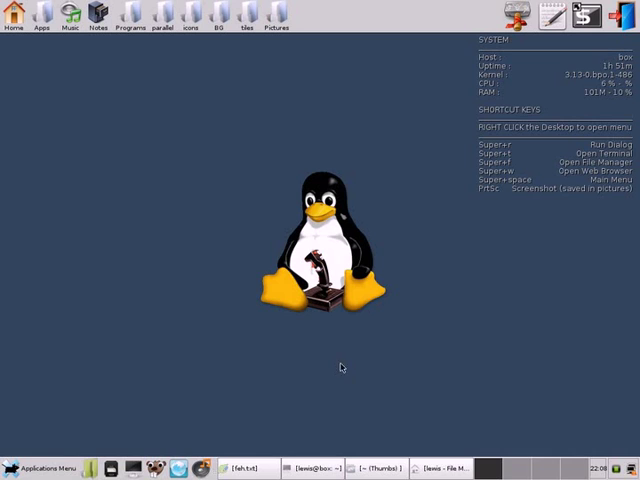
Launch the File Manager and open the usr folder from the file system root.
left_click(441, 467)
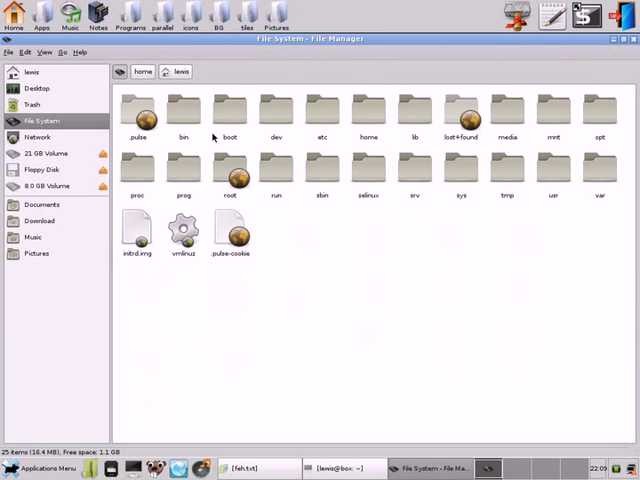
left_click(551, 170)
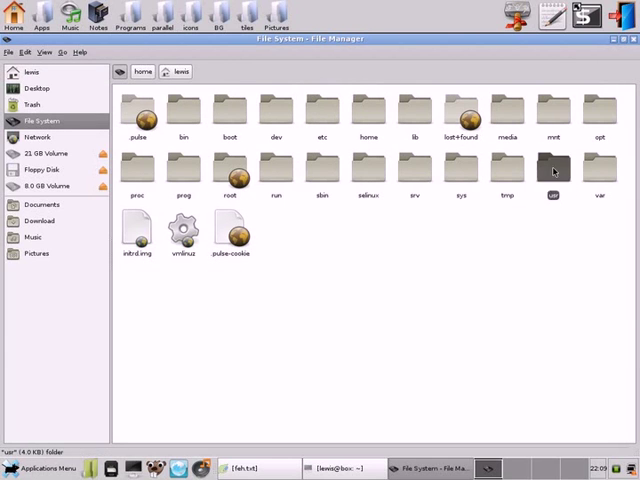
double_click(552, 170)
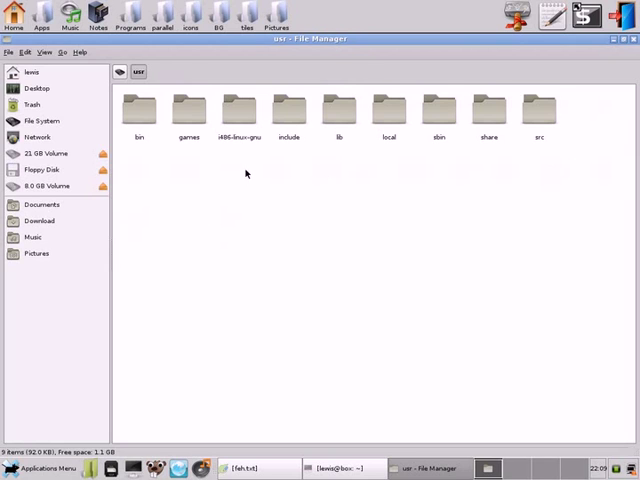
mouse_move(540, 105)
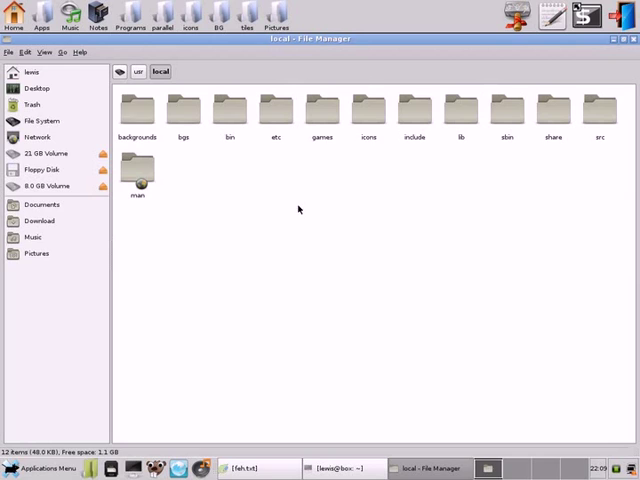
mouse_move(143, 110)
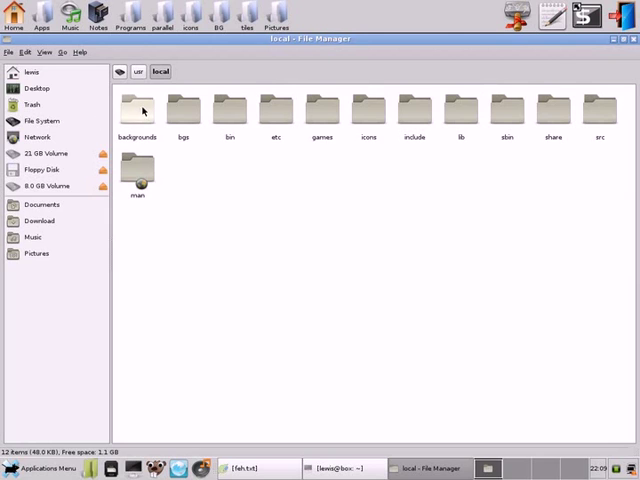
mouse_move(197, 145)
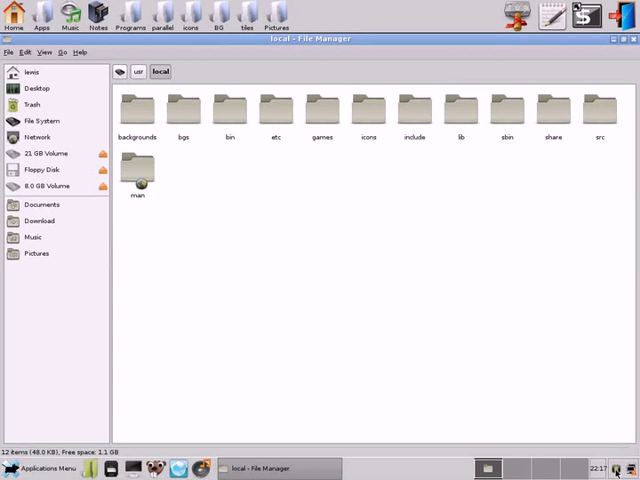
mouse_move(397, 254)
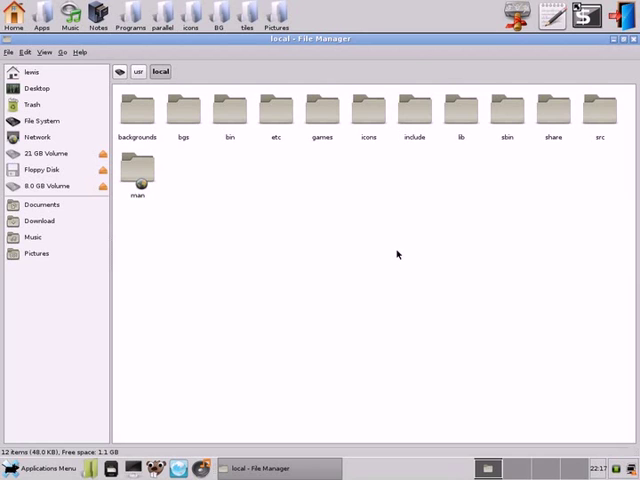
mouse_move(375, 219)
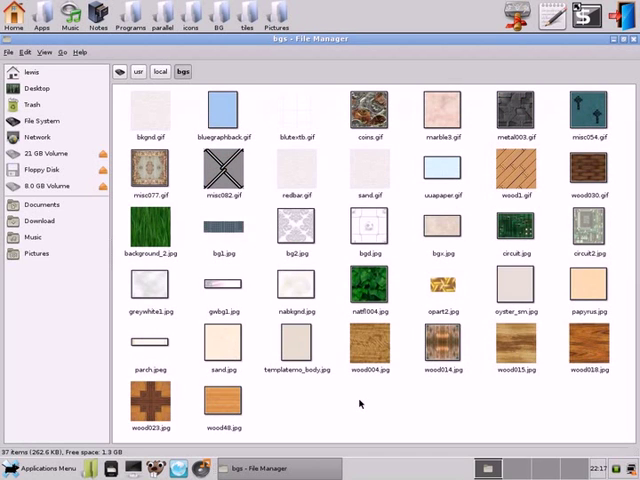
mouse_move(265, 165)
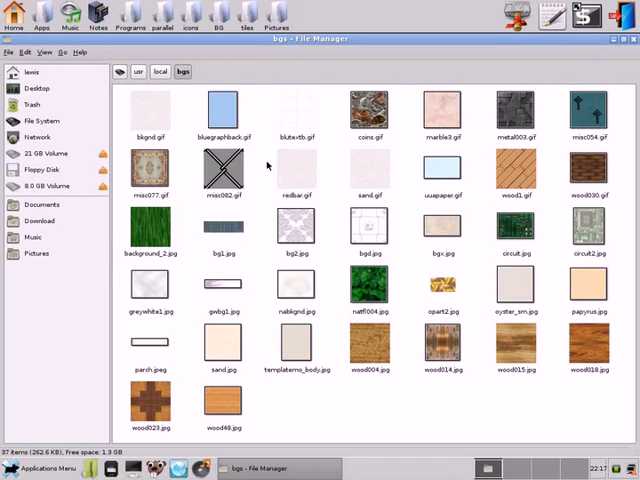
mouse_move(278, 410)
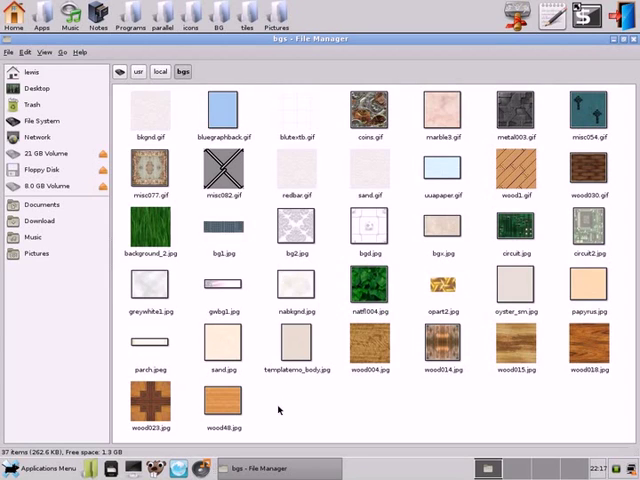
mouse_move(281, 396)
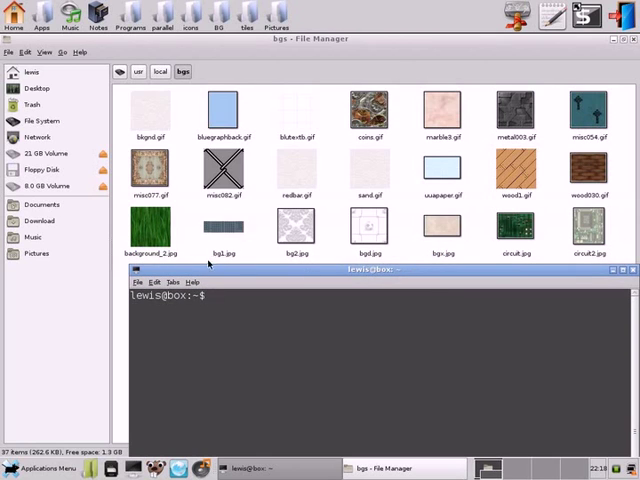
Enter feh with the misspelled path /usr/loca/bgs/bg1.jpg in the terminal.
left_click(224, 228)
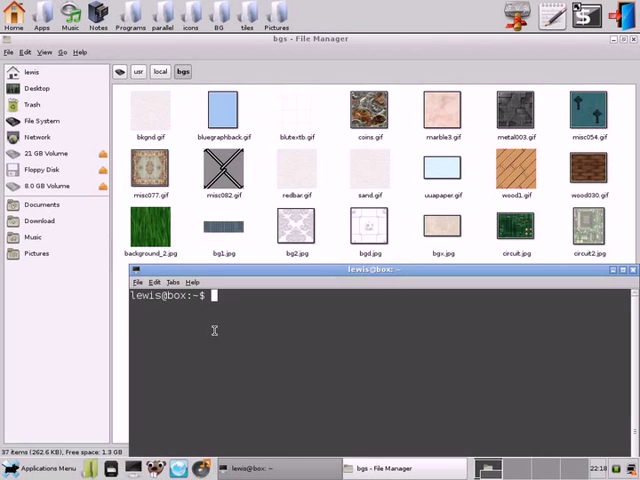
type("feh")
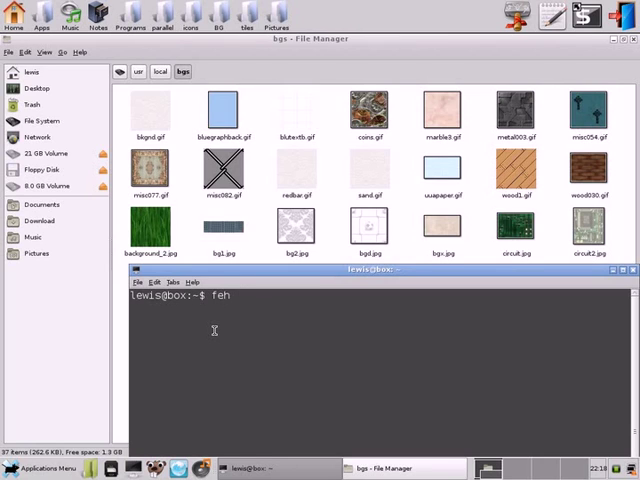
type("/usr/")
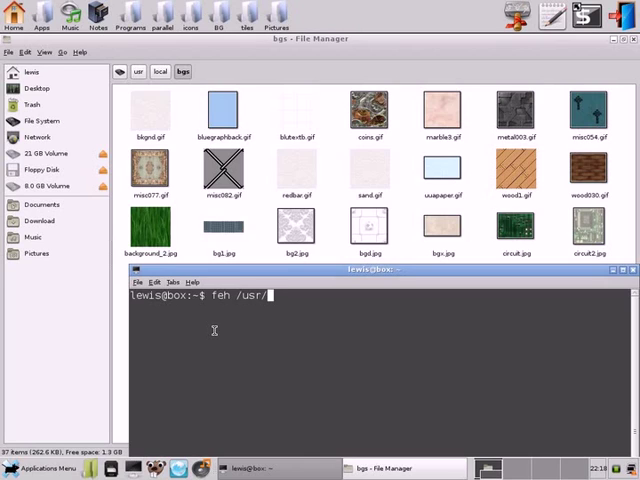
type("loca/")
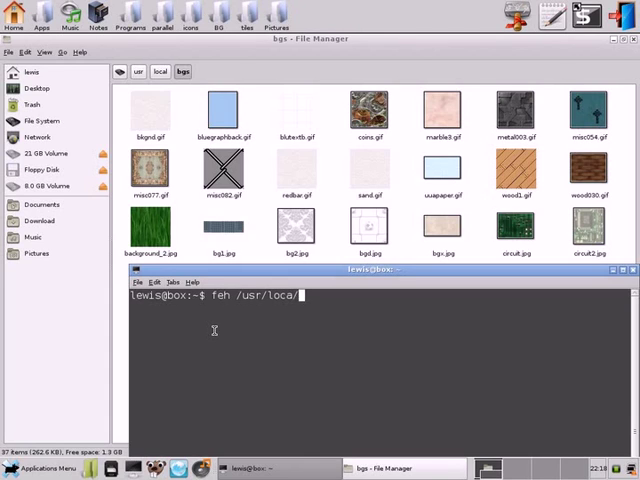
type("bgs")
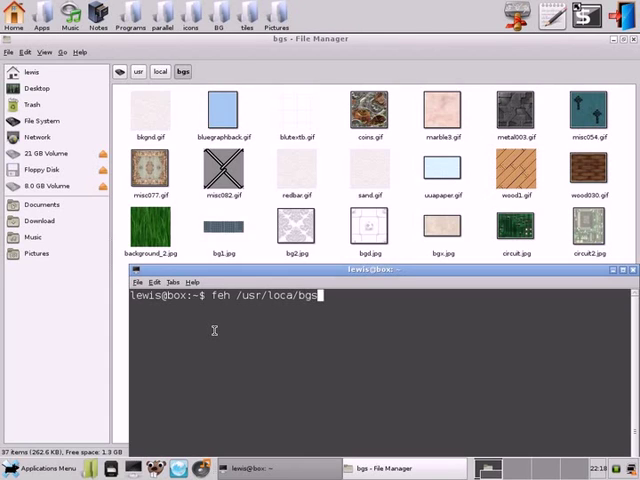
type("/")
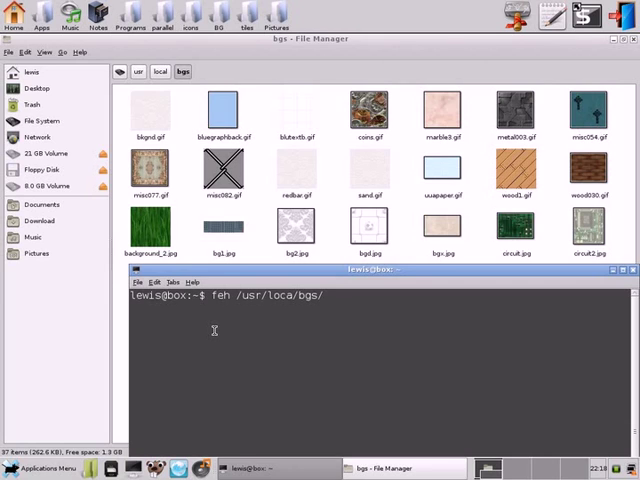
type("bg1")
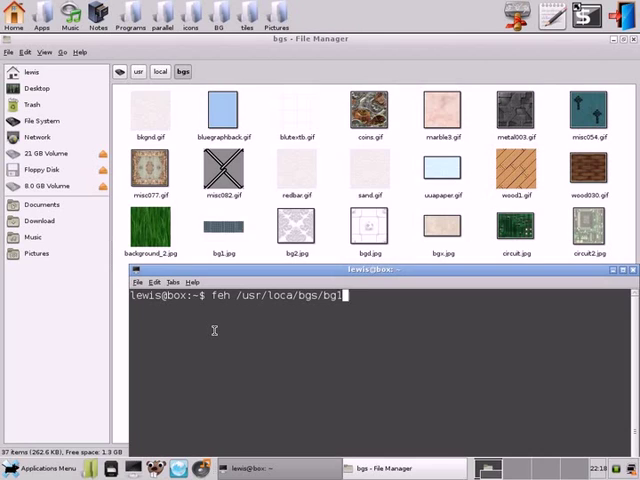
type(".j")
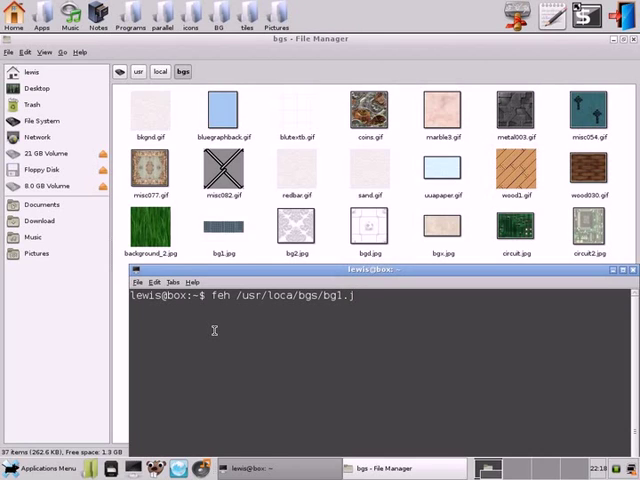
type("p")
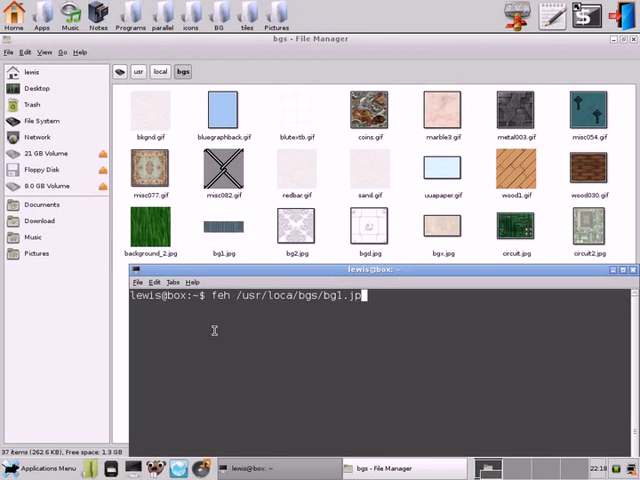
type("g")
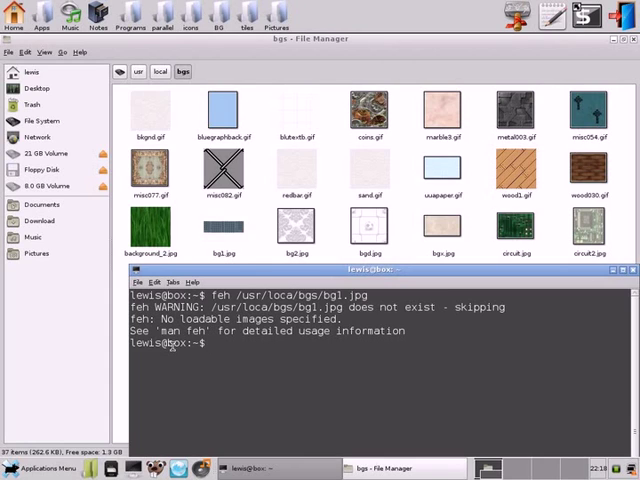
mouse_move(280, 272)
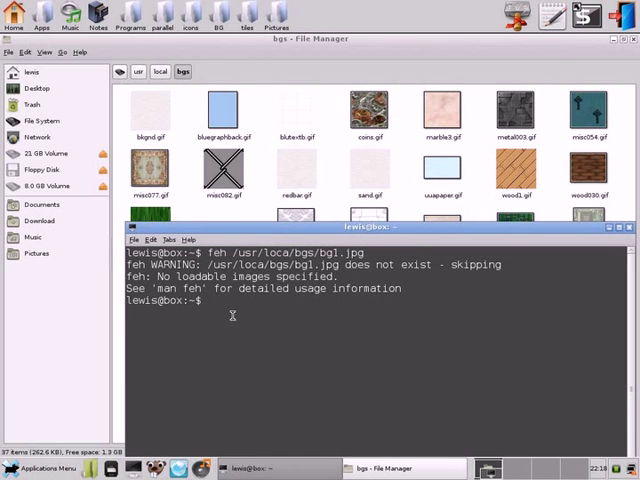
mouse_move(219, 339)
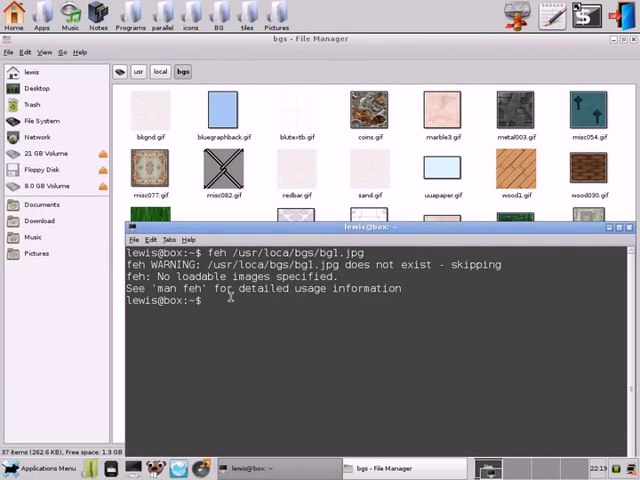
mouse_move(204, 393)
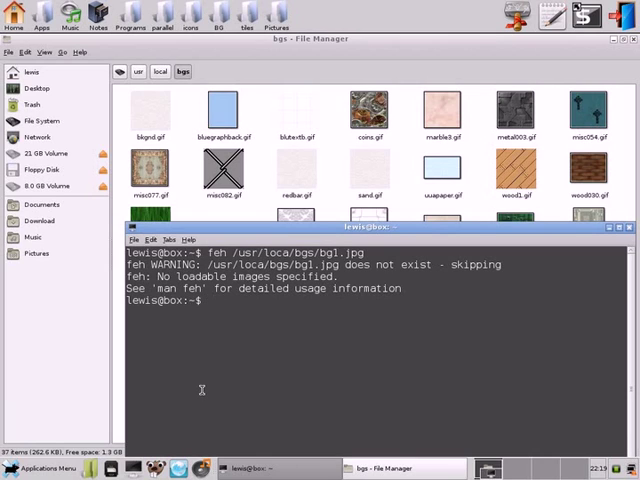
Retype the command with the corrected path feh /usr/local/bgs/bg1.jpg.
type("feh")
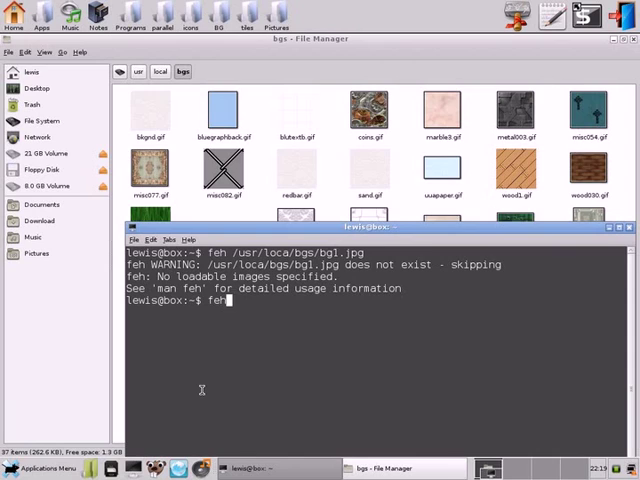
type("/")
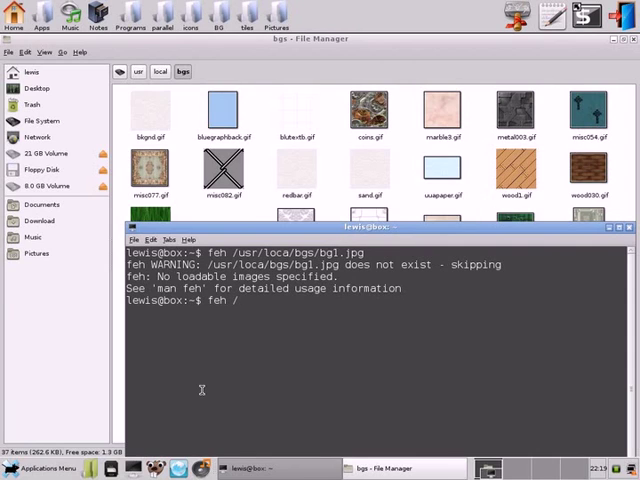
type("usr/loc")
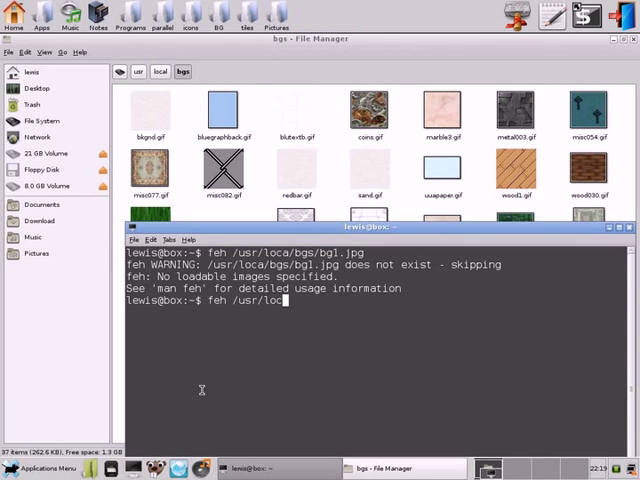
type("al/bg")
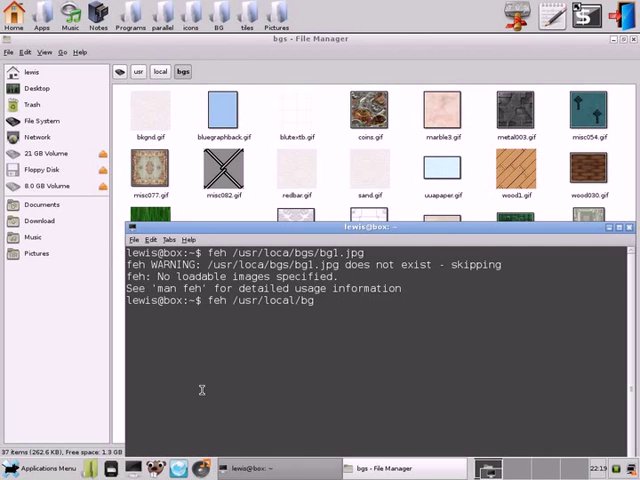
type("s/")
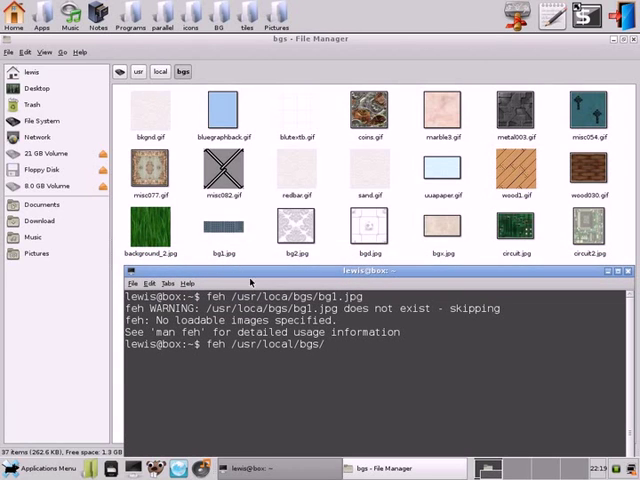
mouse_move(322, 390)
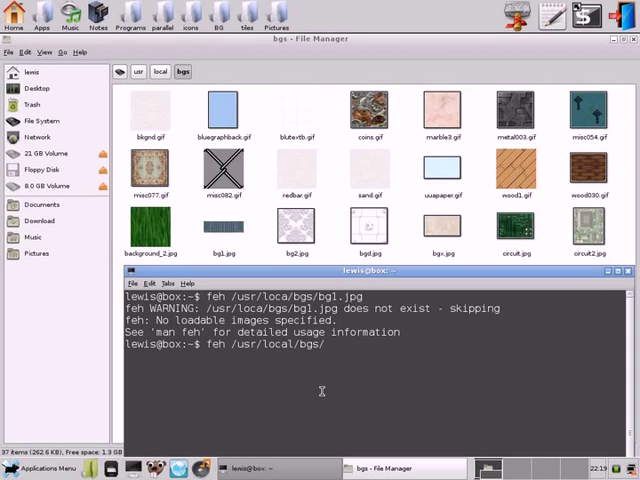
type("bg1.jpg")
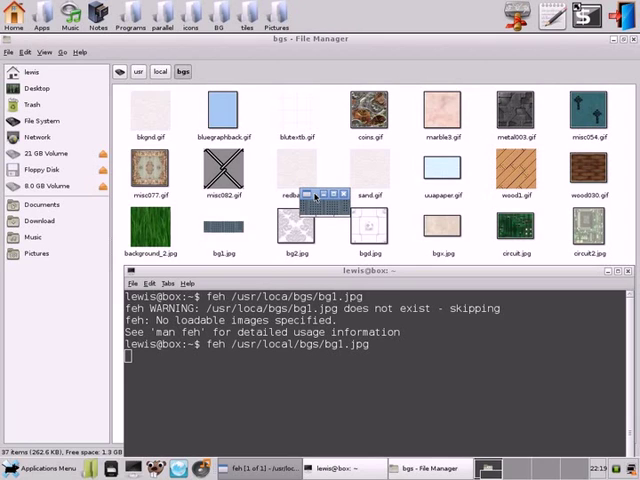
mouse_move(325, 208)
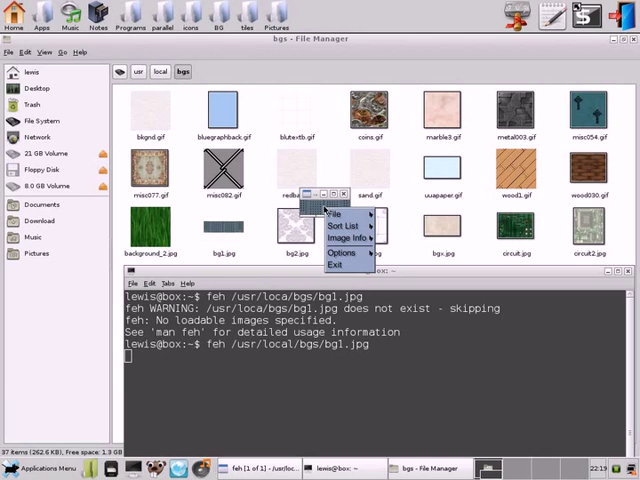
Tile bg1.jpg across the desktop using feh's File > Background > Set Tiled option.
left_click(335, 213)
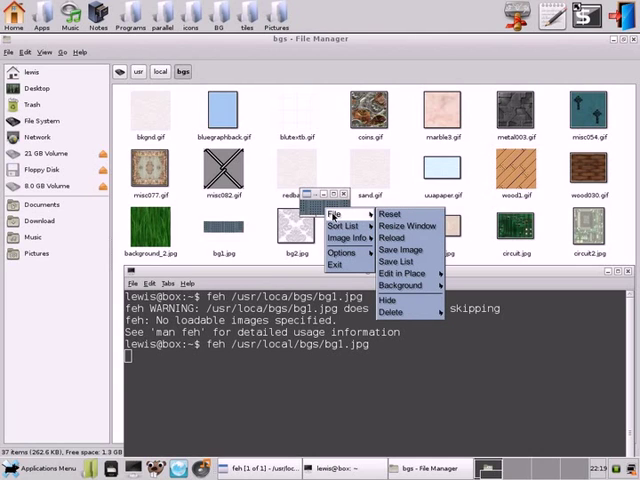
left_click(400, 285)
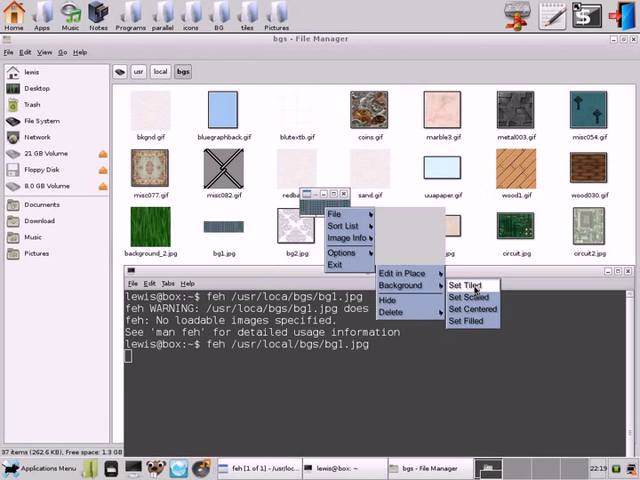
left_click(465, 285)
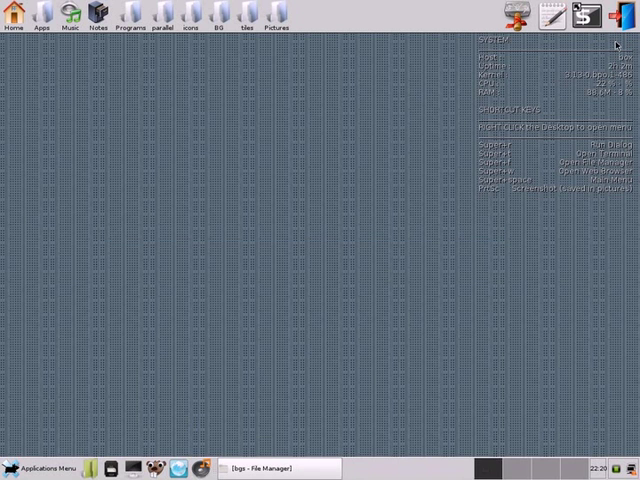
mouse_move(277, 227)
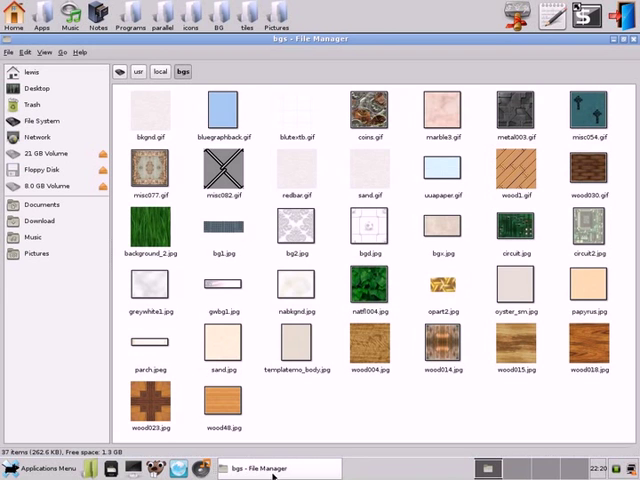
mouse_move(293, 417)
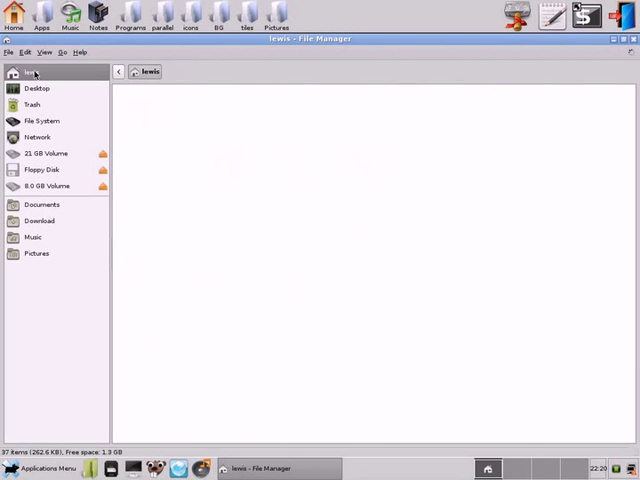
Go to the home folder, scroll down, and open the hidden .fehbg file in Beaver.
left_click(30, 73)
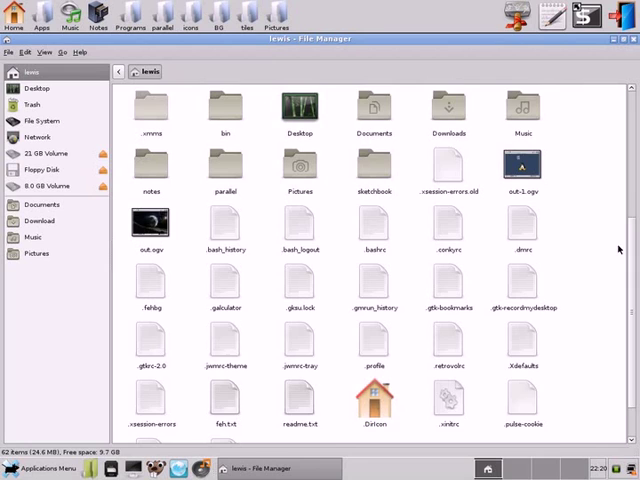
scroll("down", 3)
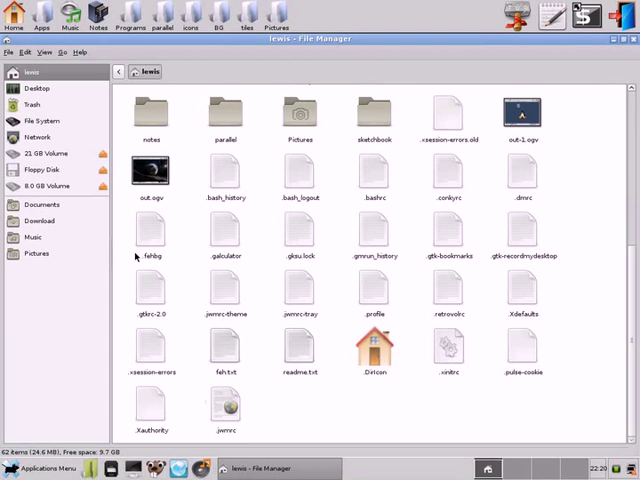
left_click(150, 233)
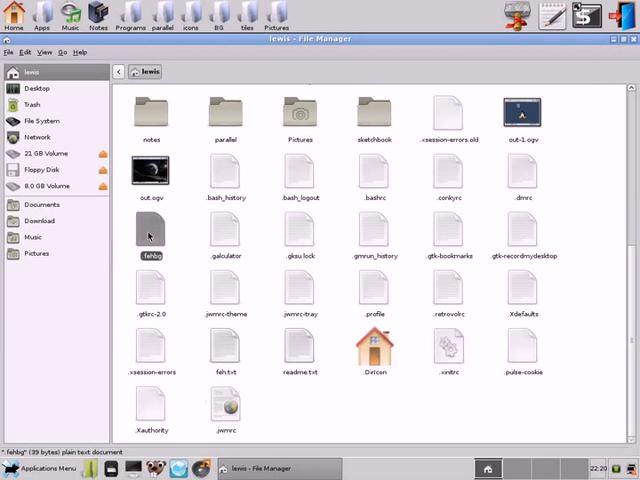
double_click(150, 233)
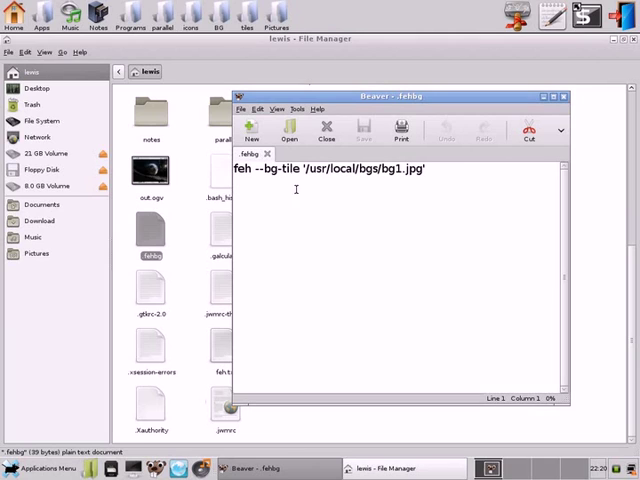
mouse_move(413, 186)
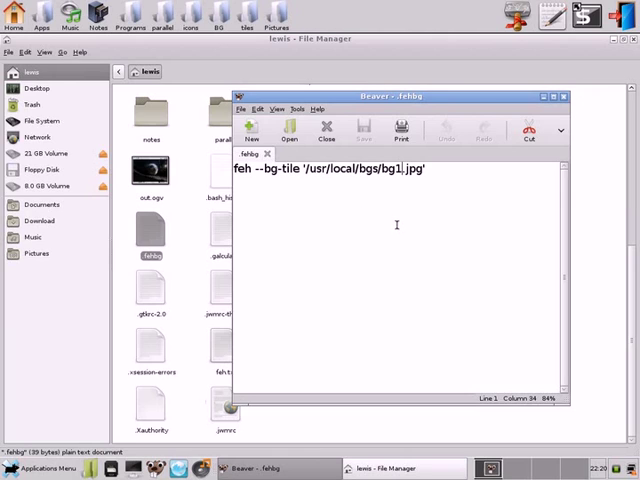
mouse_move(369, 228)
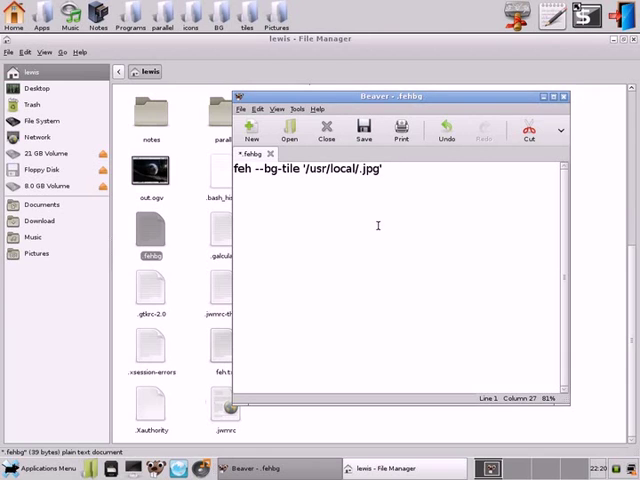
Edit the feh --bg-tile line to use '/usr/local/backgrounds/earth.jpg' and save .fehbg.
type("background")
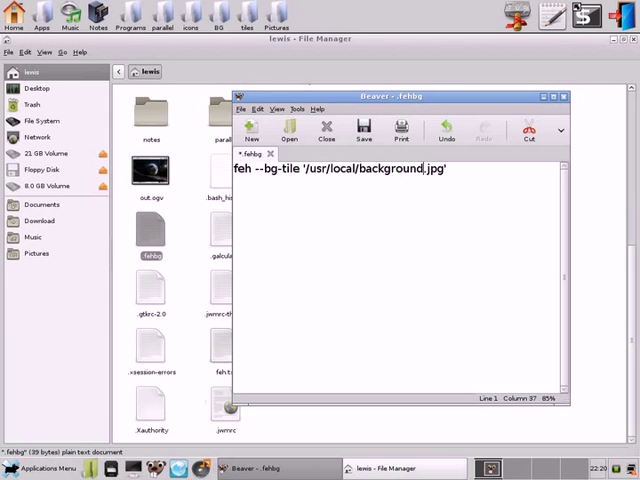
type("s")
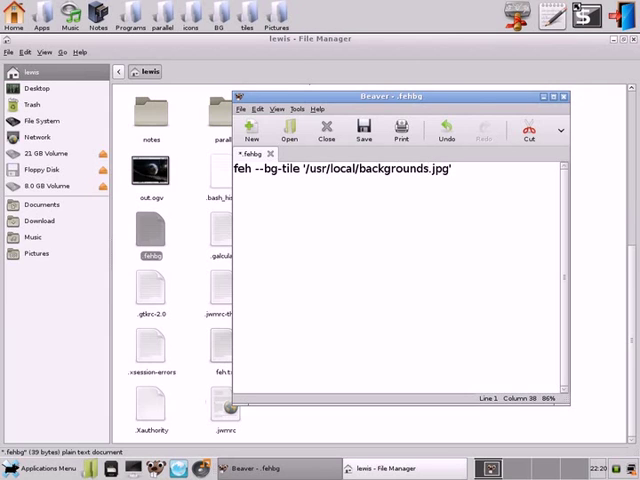
type(".")
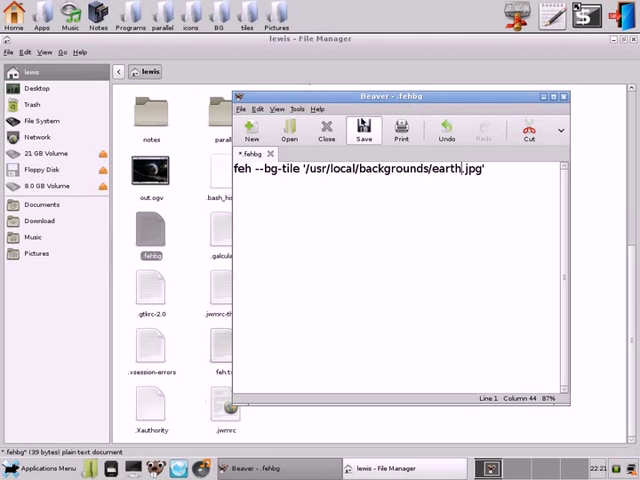
mouse_move(364, 130)
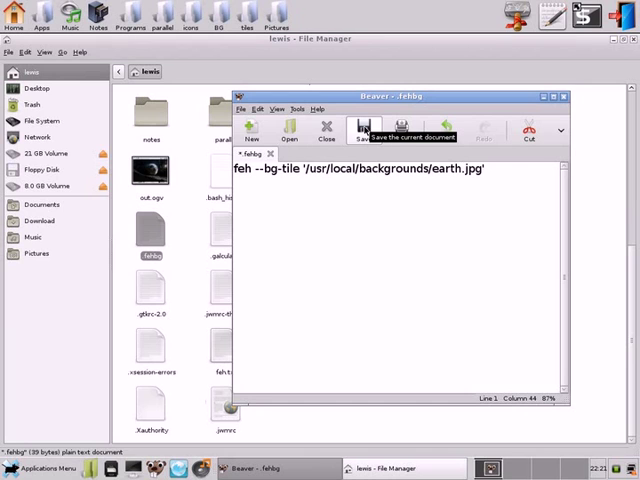
left_click(364, 130)
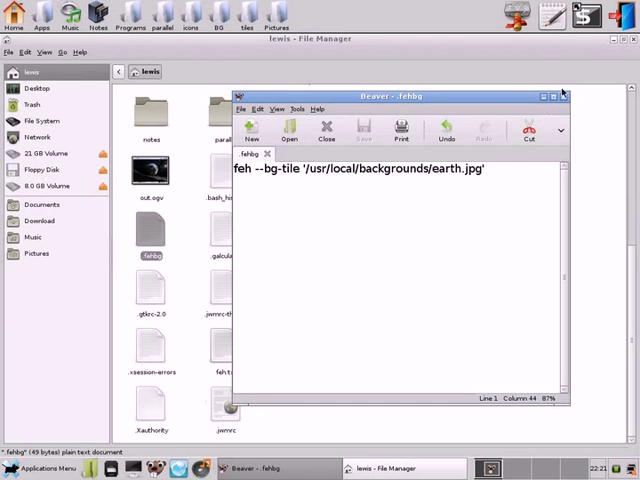